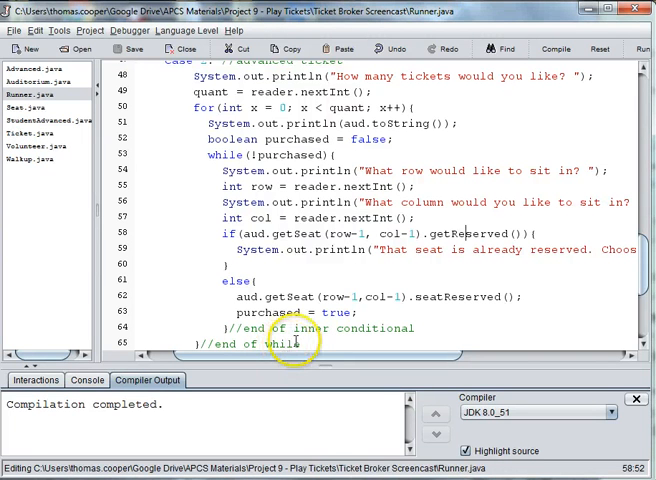
mouse_move(380, 296)
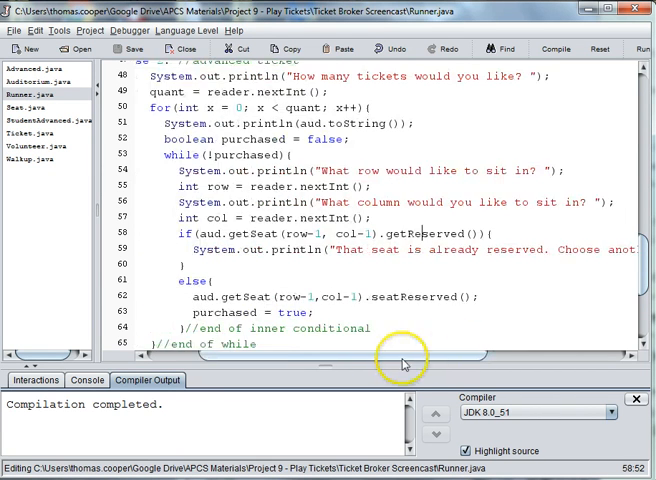
Rename the StudentAdvanced object on line 8 from s1 to stud, then move to case 3
scroll("down", 3)
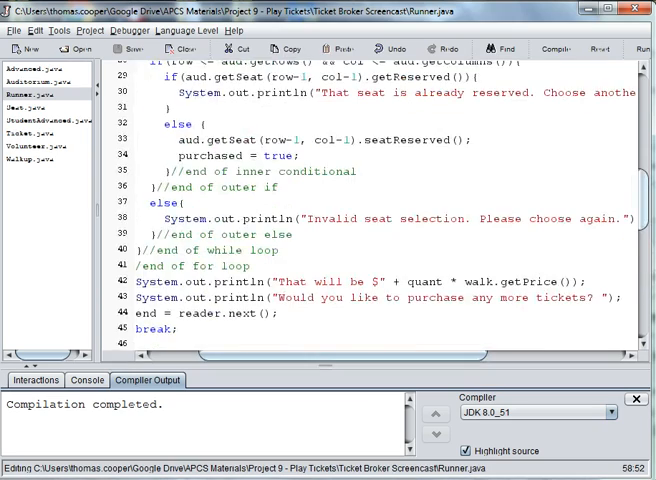
scroll("up", 3)
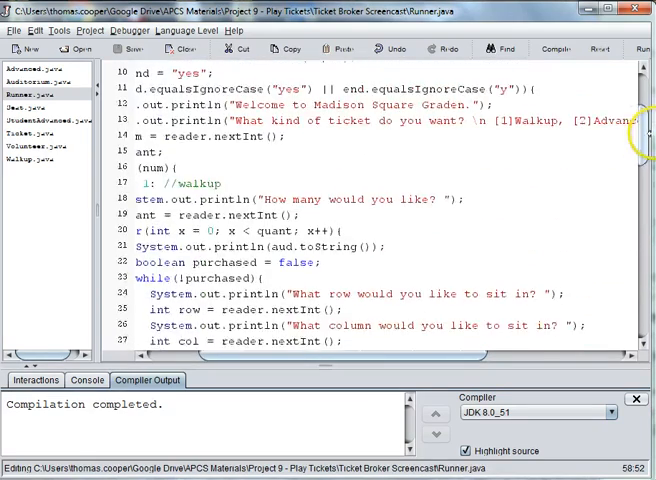
scroll("up", 3)
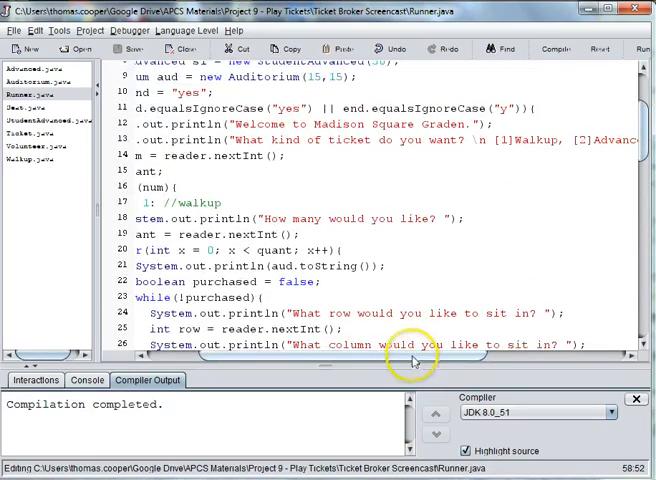
scroll("right", 3)
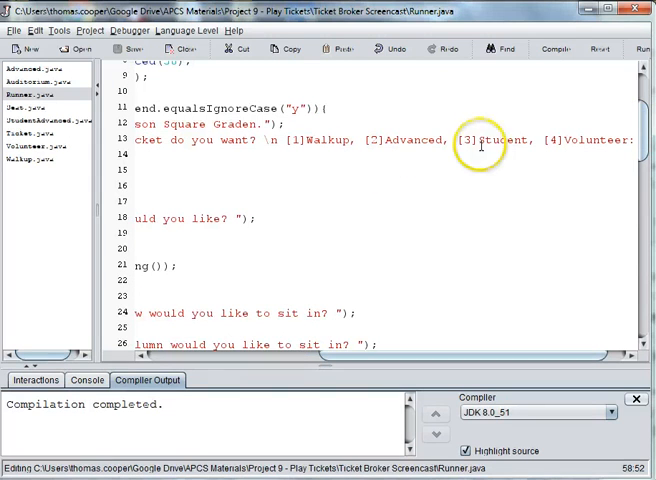
double_click(500, 140)
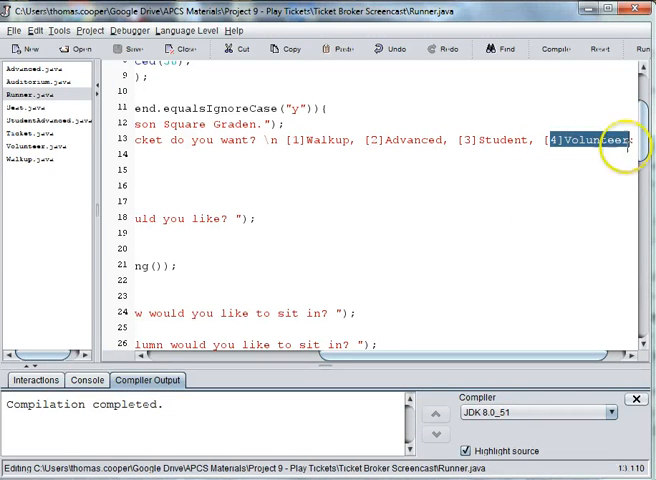
mouse_move(483, 305)
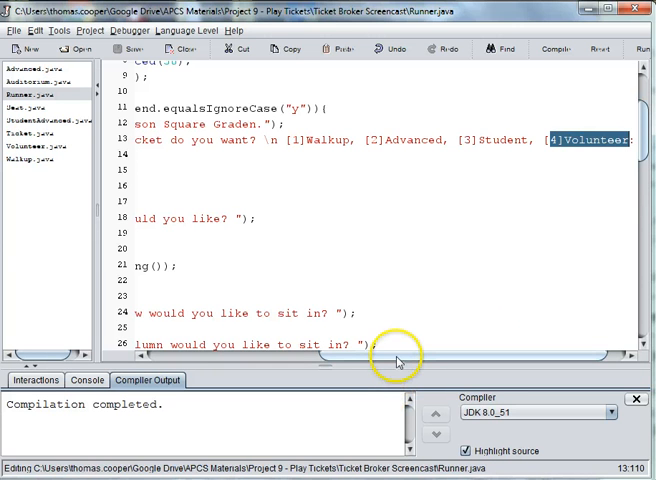
scroll("left", 3)
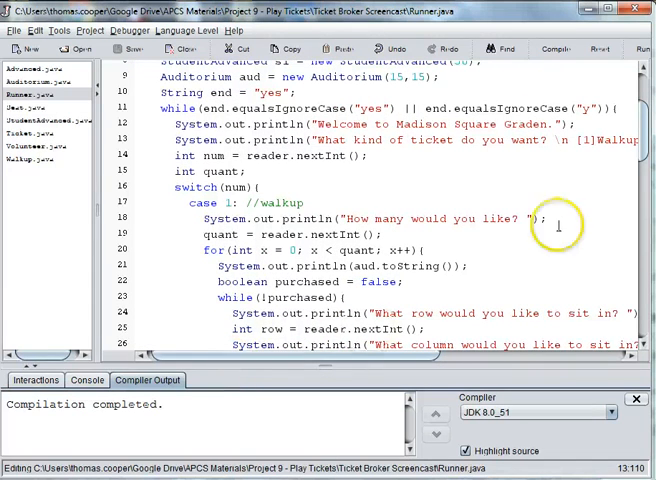
scroll("up", 3)
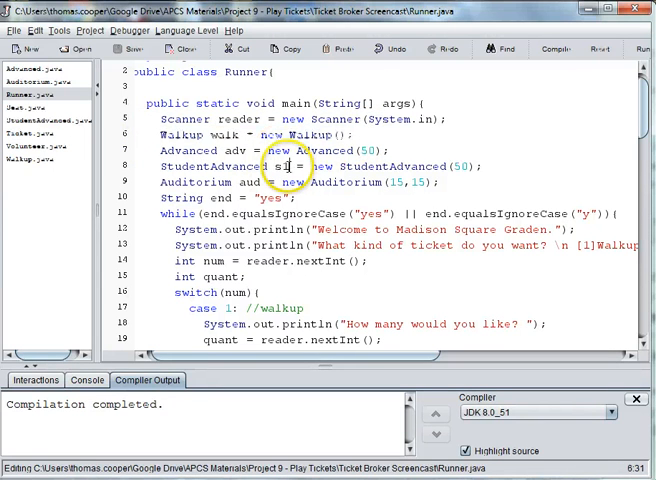
type("tud")
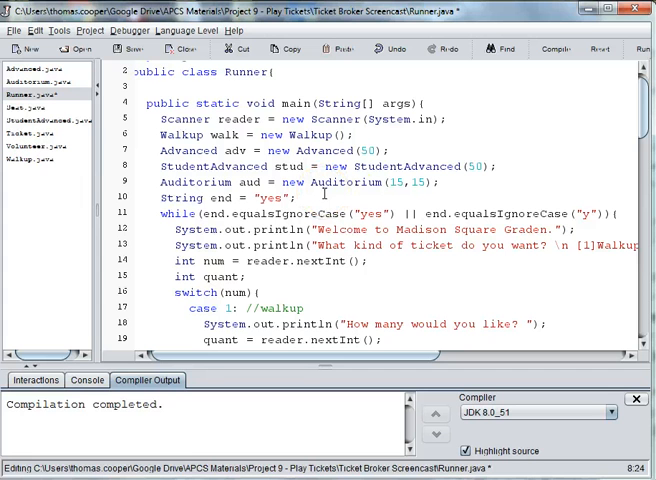
scroll("down", 3)
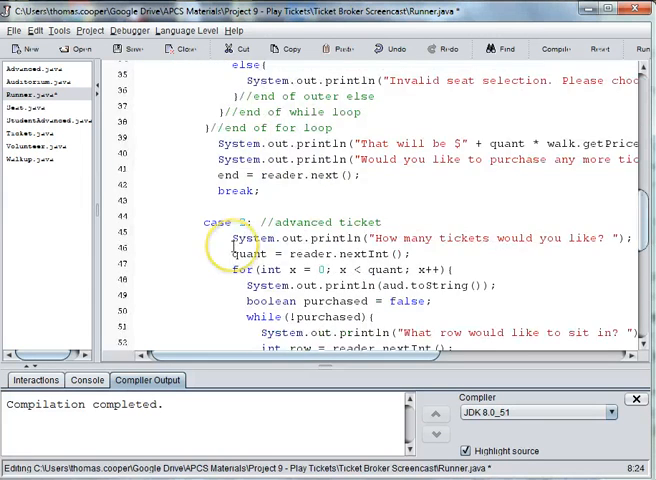
scroll("down", 3)
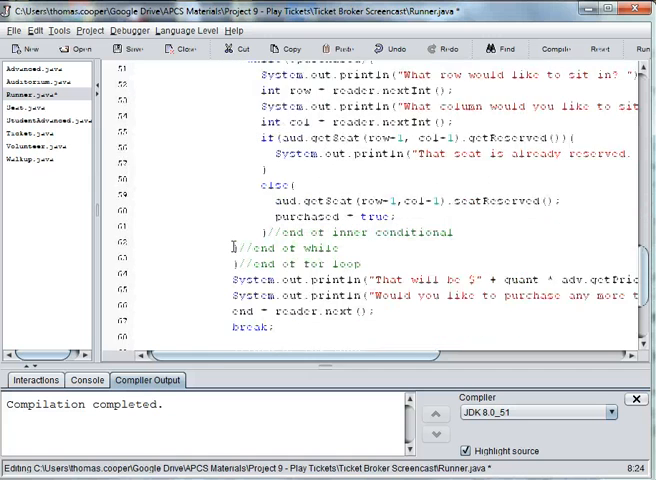
scroll("down", 3)
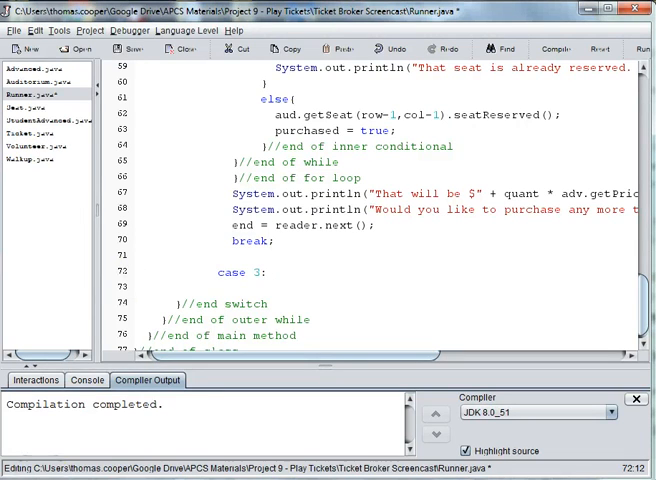
mouse_move(336, 288)
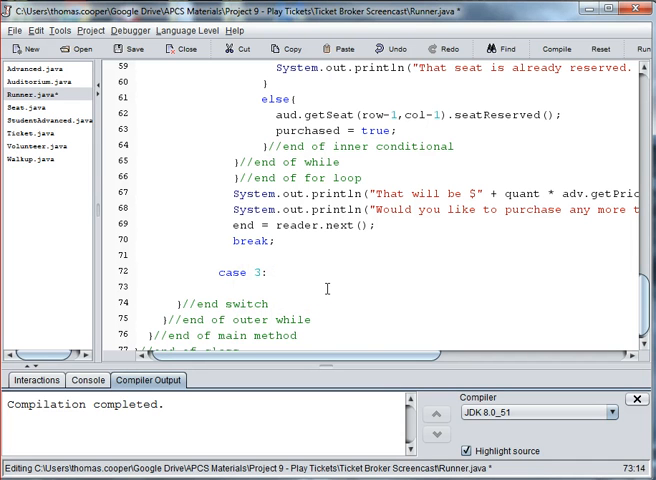
Print 'What row would you like to sit in?' and read int row with reader.nextInt()
type("Syste.out.")
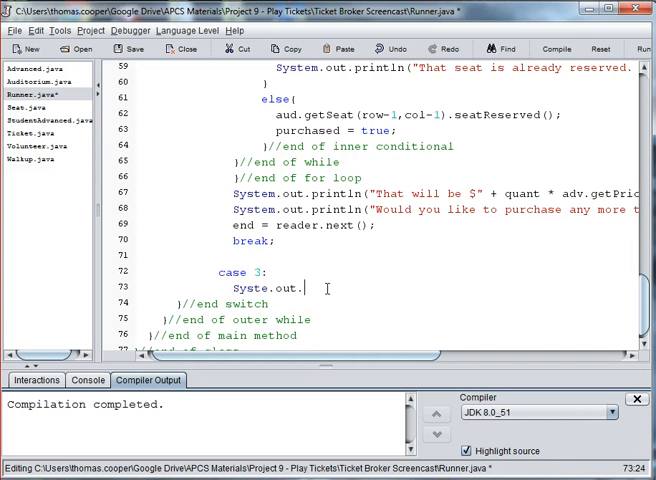
type("System.out")
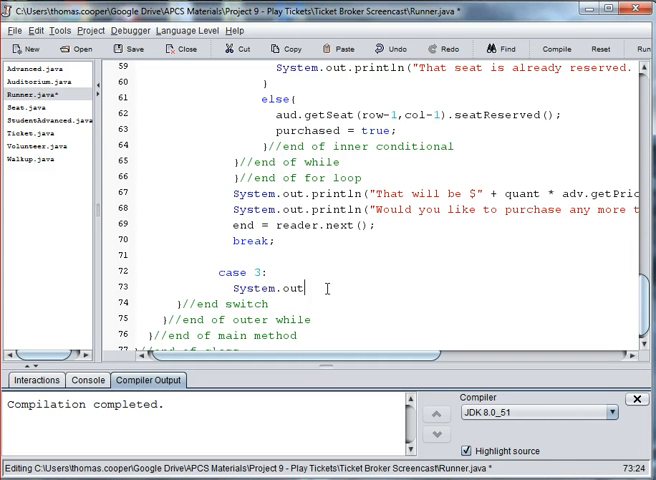
type(".println")
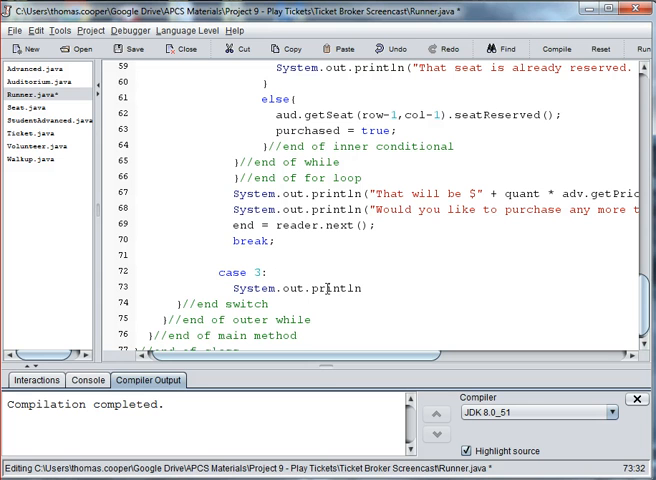
type("(\"What")
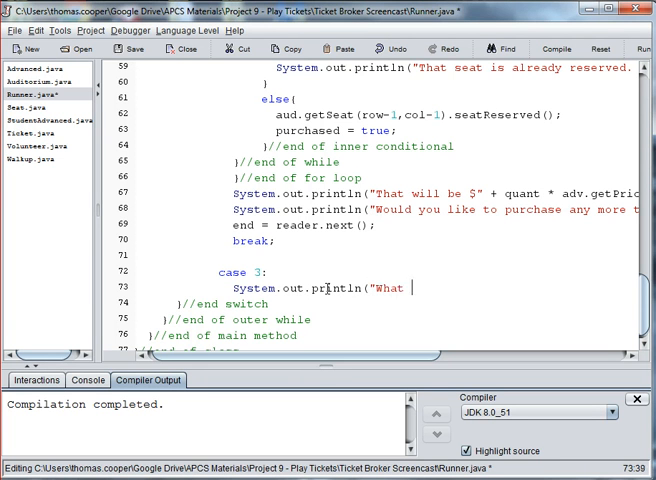
type("row would")
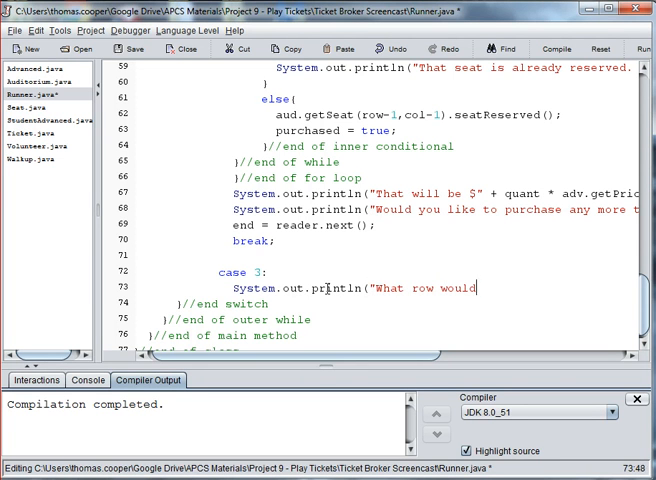
type("you like t")
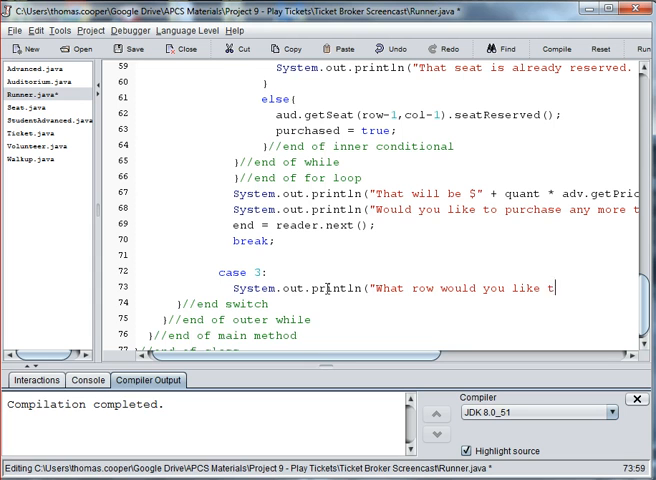
type("o sit in? \");")
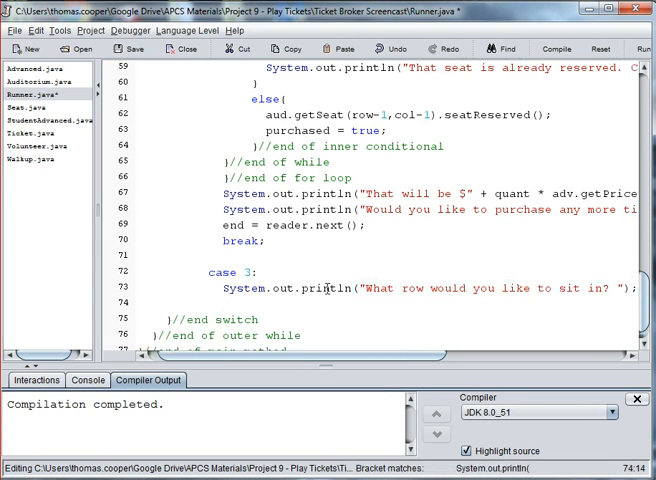
type("int row =")
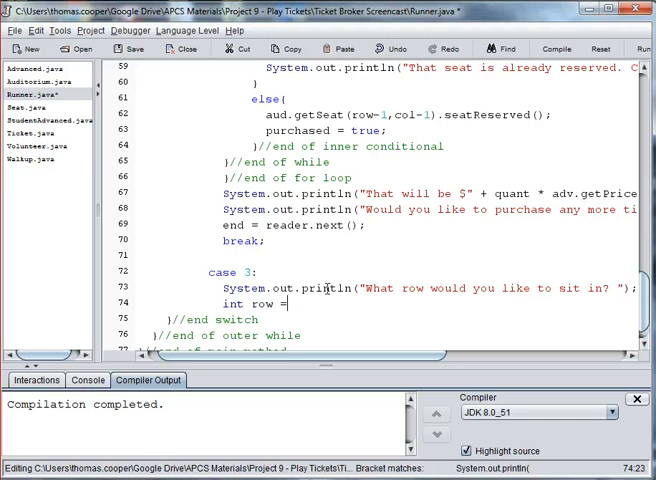
type("reader.nextInt(")
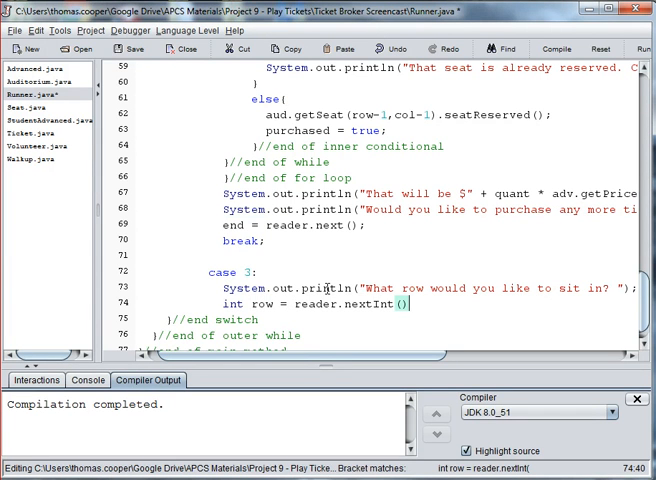
Print 'What column would you like to sit in?' and read int col with reader.nextInt()
type("System.out.println(\"What")
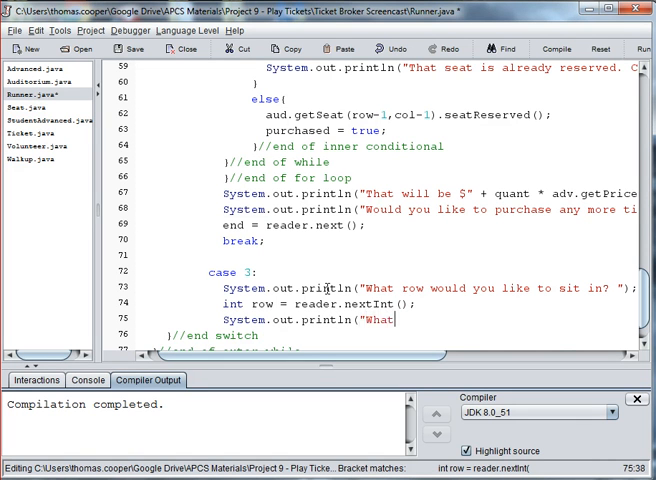
type("column")
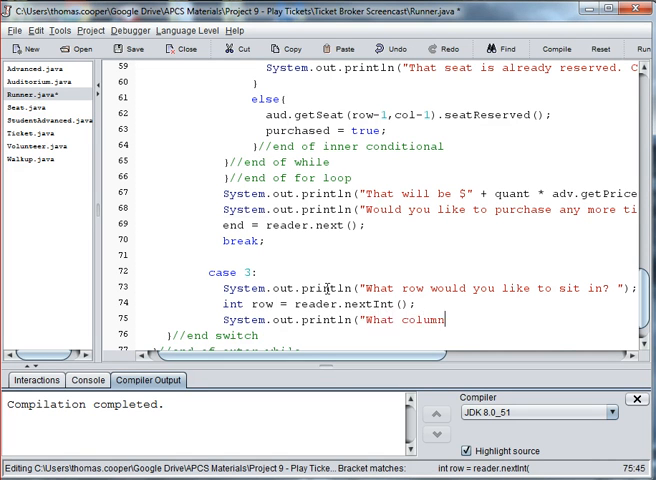
type("would you like")
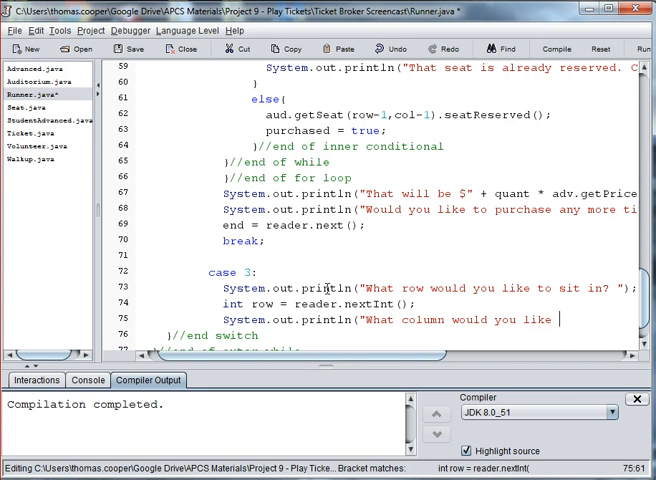
type("to sit in? \");")
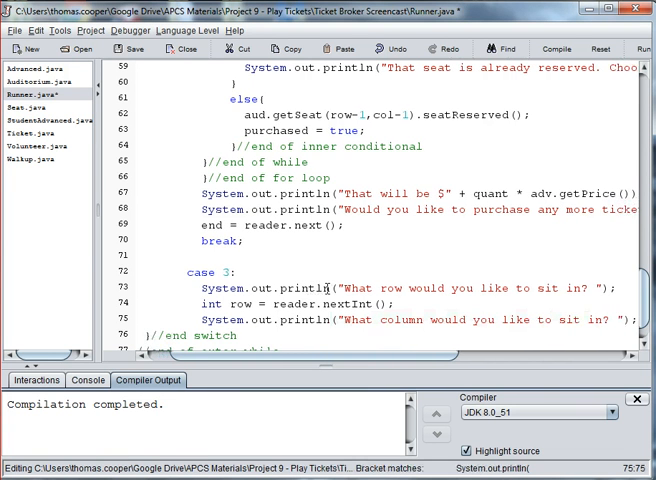
type("int")
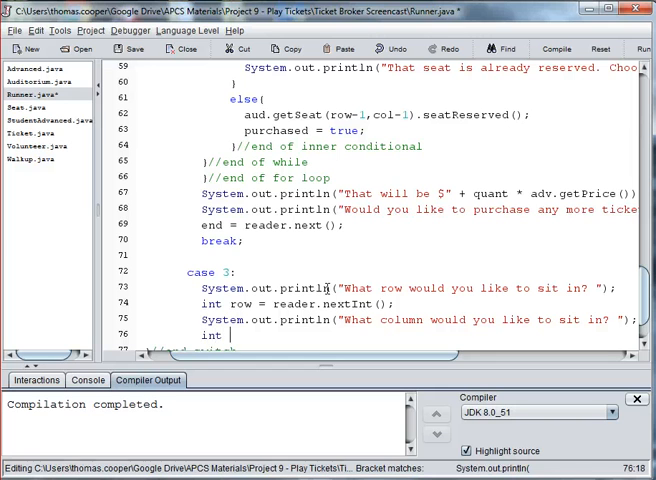
type("col = reader.")
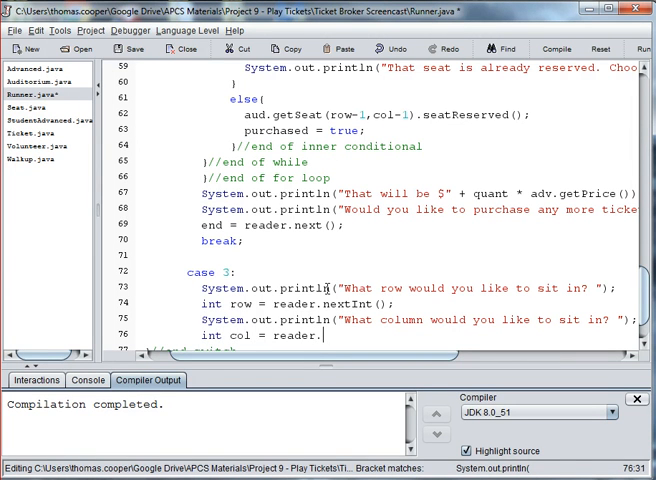
type("nextInt();")
type("if")
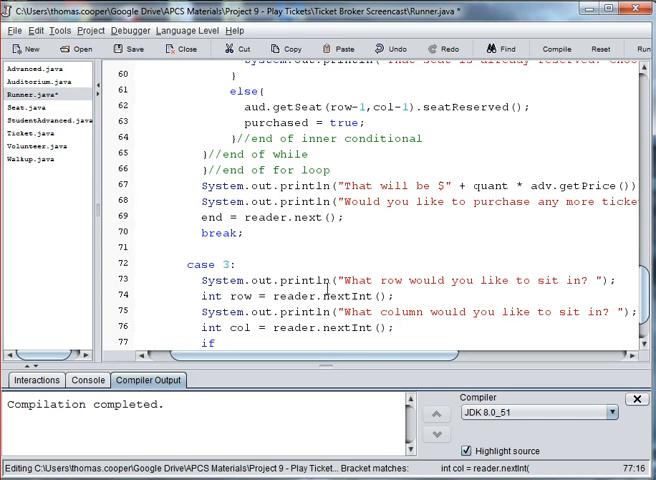
Add an if on aud.getSeat(row-1, col-1).getReserved() that prints a warning message
type("(aud.get")
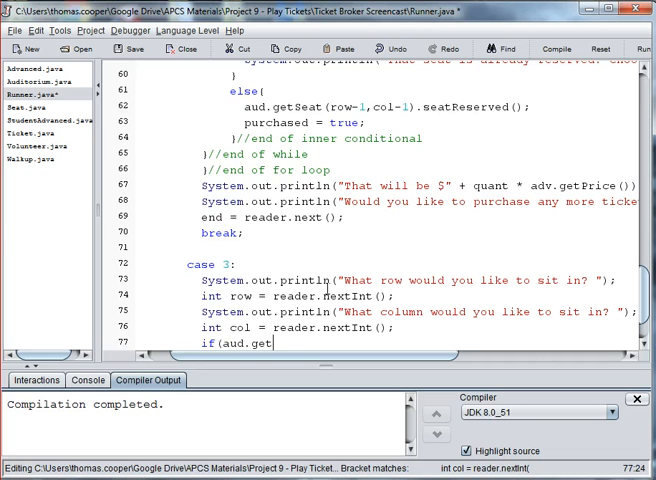
type("Seat")
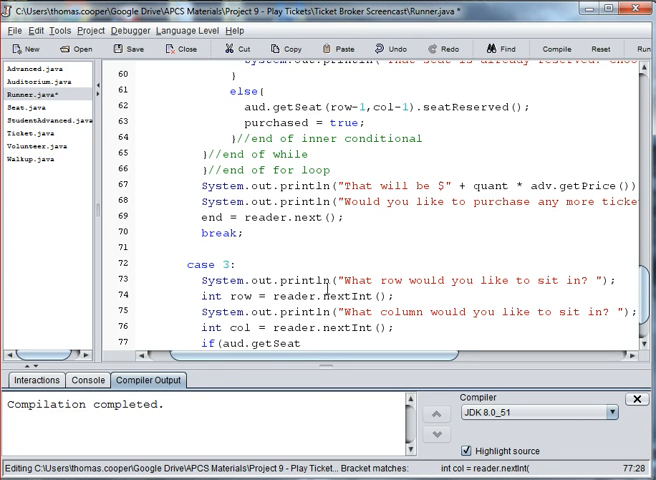
type("(row-")
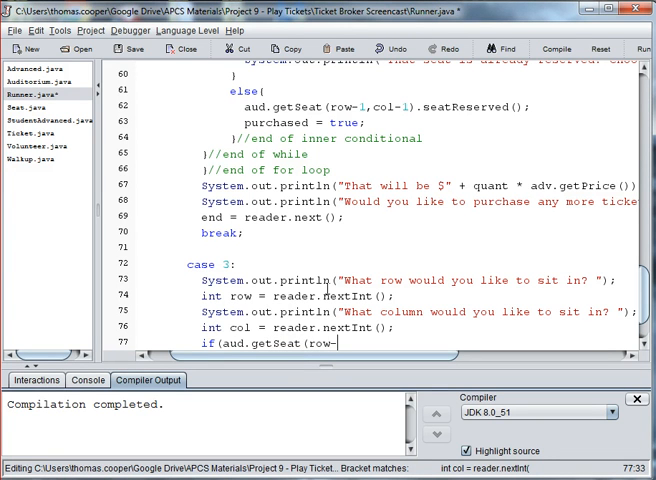
type("1,co")
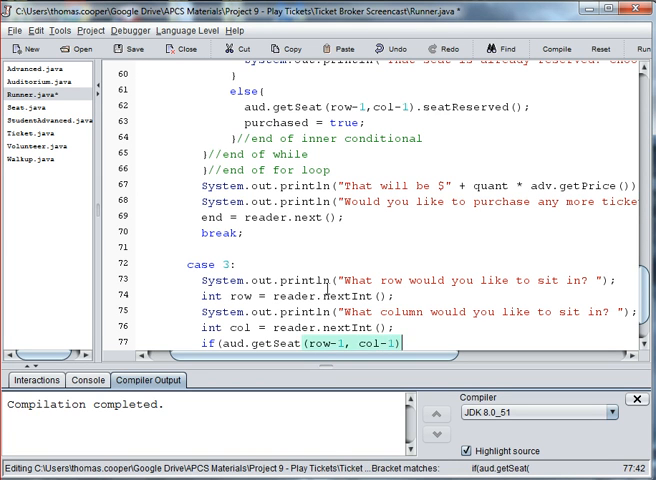
type(".getRese")
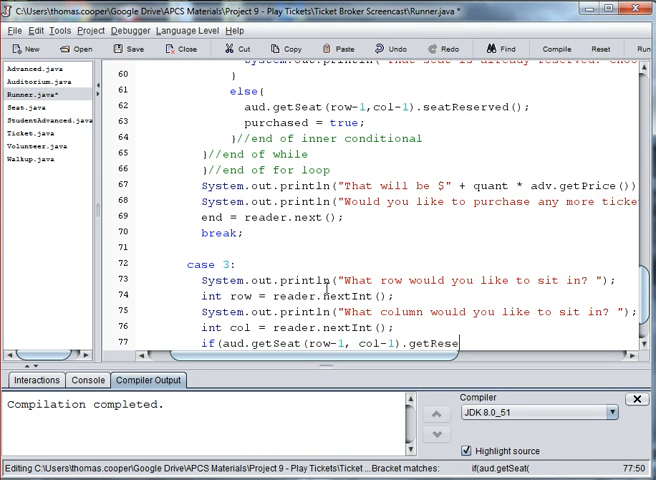
type("rved()){")
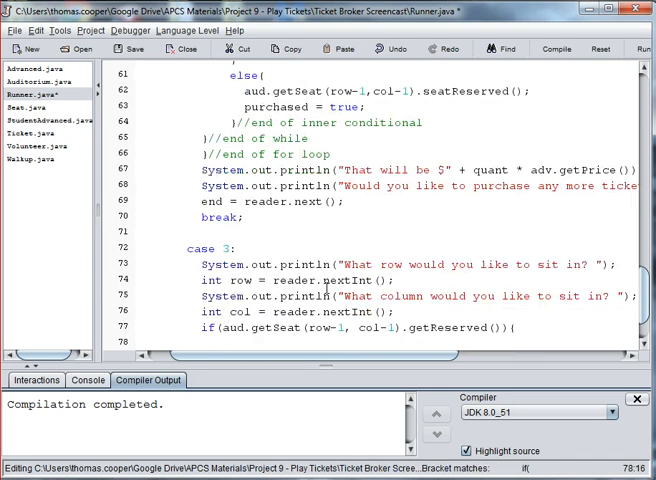
left_click(515, 328)
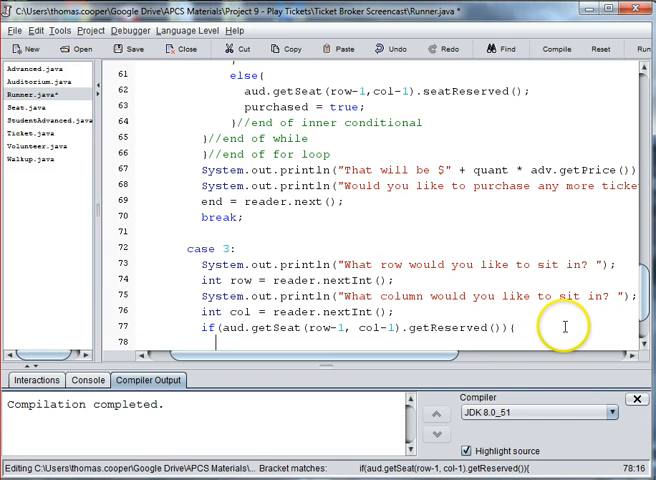
type("System.out.println(\"That seat is already reser")
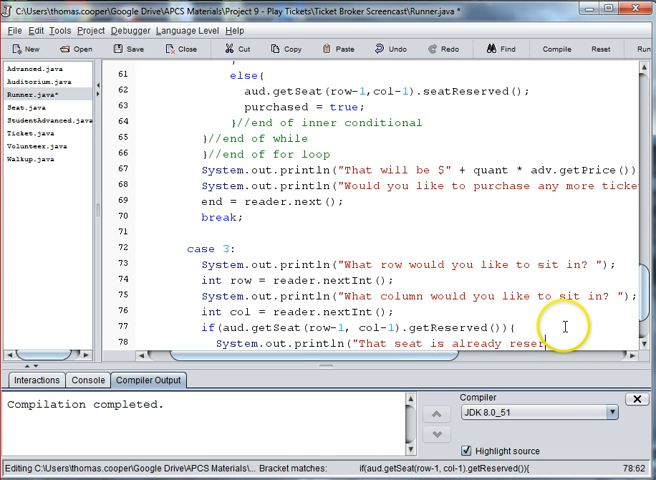
type("Choose anothe")
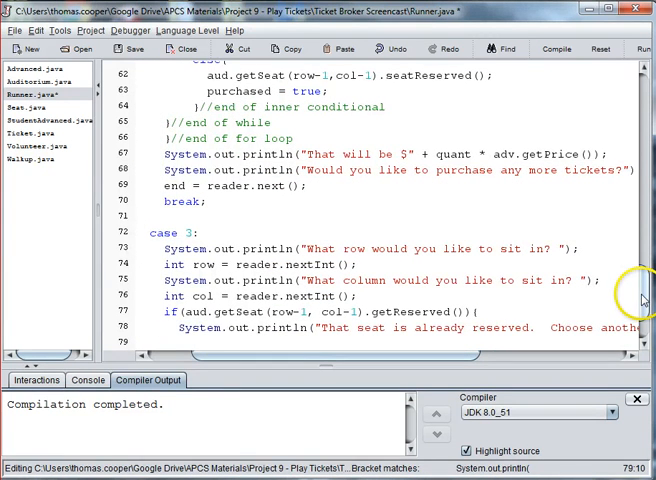
scroll("down", 3)
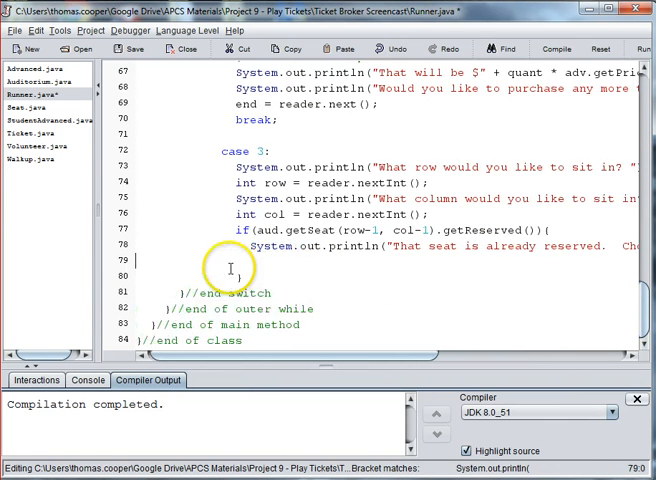
scroll("up", 3)
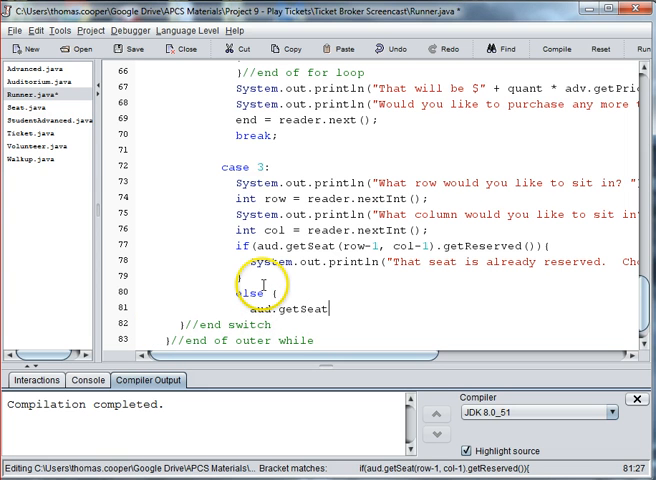
In the else, call seatReserved() on seat (row-1, col) and set purchased to true
type("(row-1")
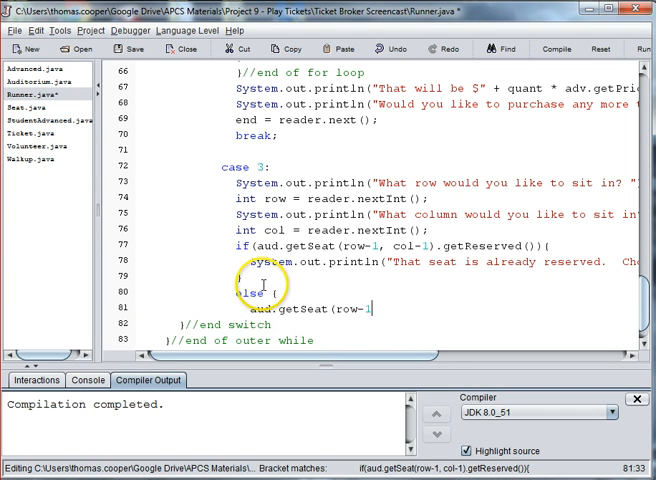
type(", col-1")
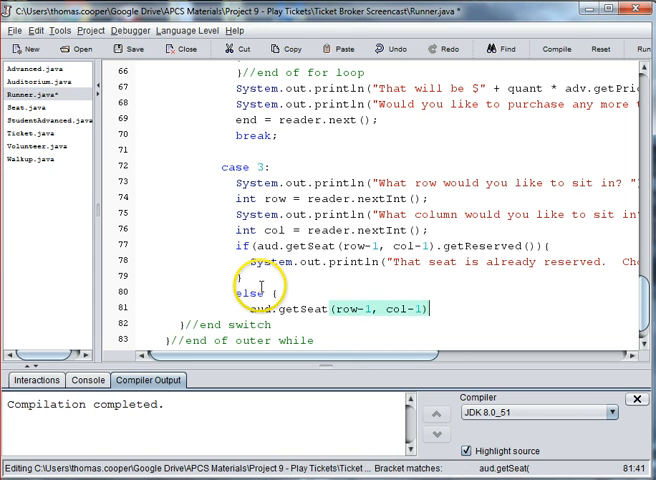
type(".set")
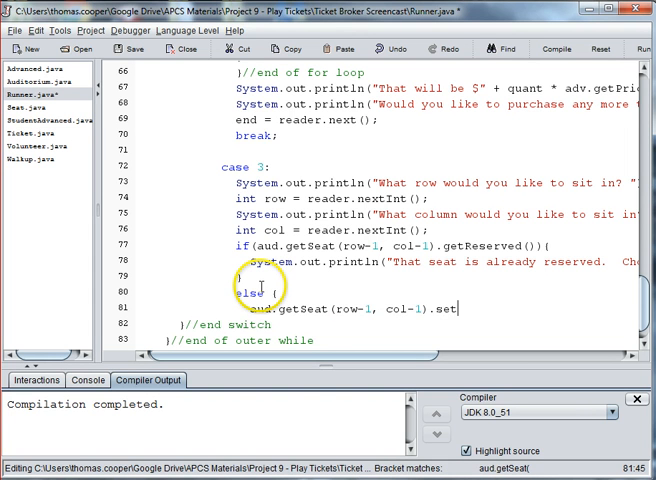
type("eatReserve")
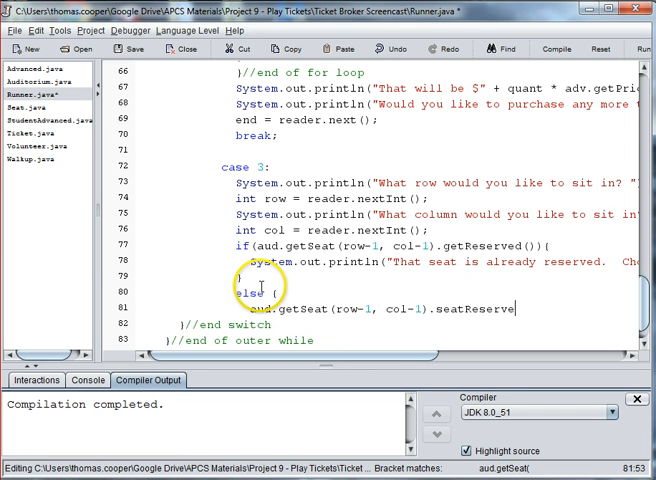
type("d();")
type("purchased = true;")
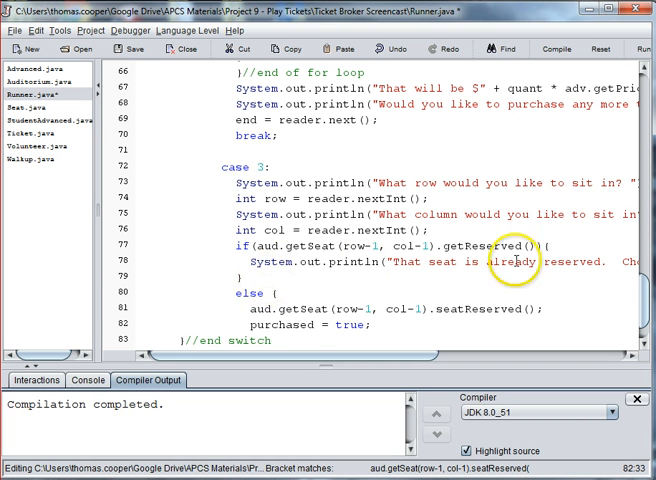
scroll("down", 3)
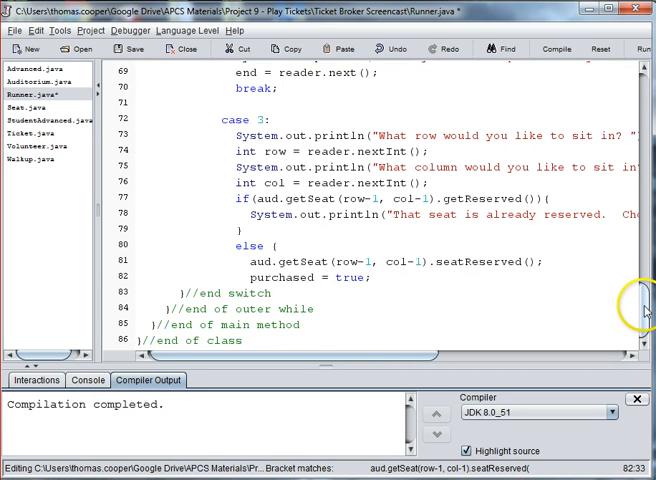
mouse_move(643, 308)
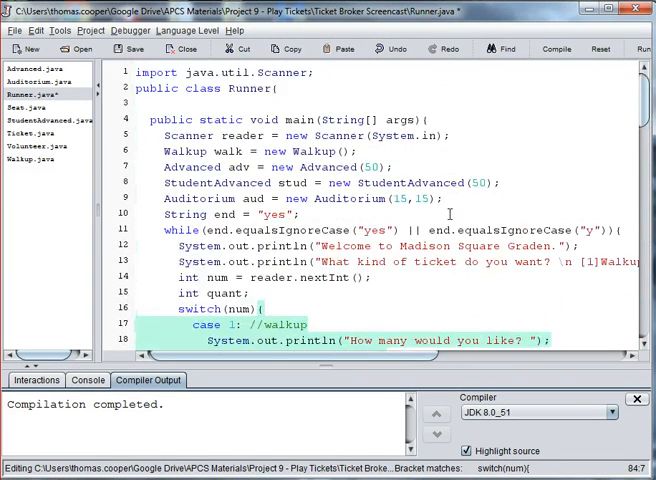
scroll("down", 3)
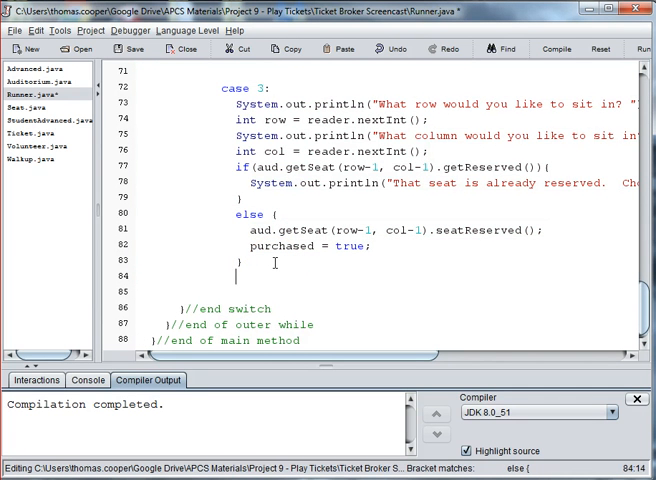
Print the total price: "That will be $" + quant * stud.getPrice()
type("System")
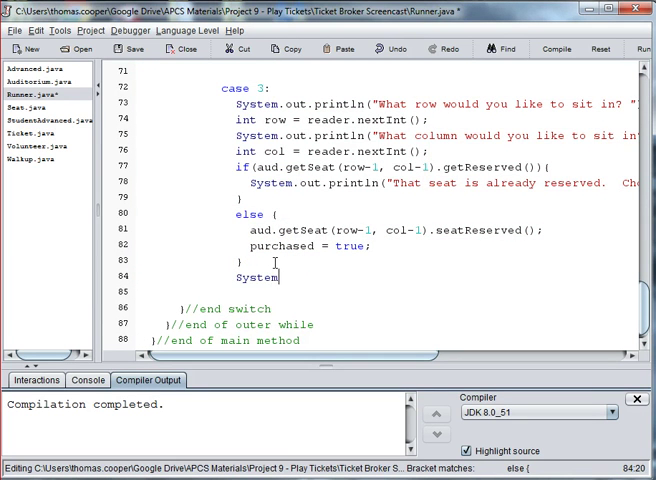
type(".out")
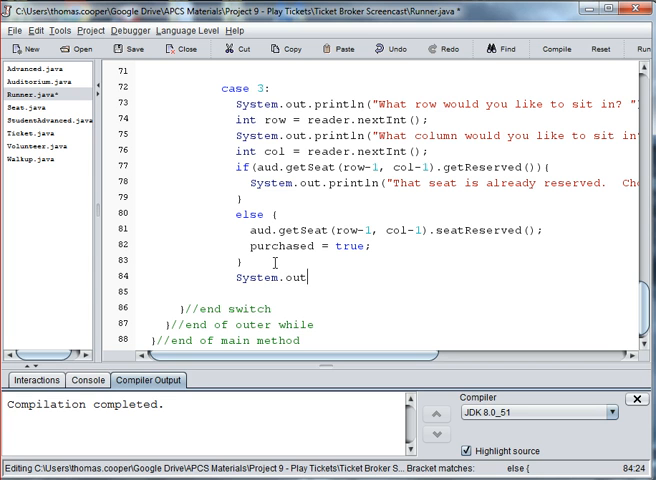
type(".println")
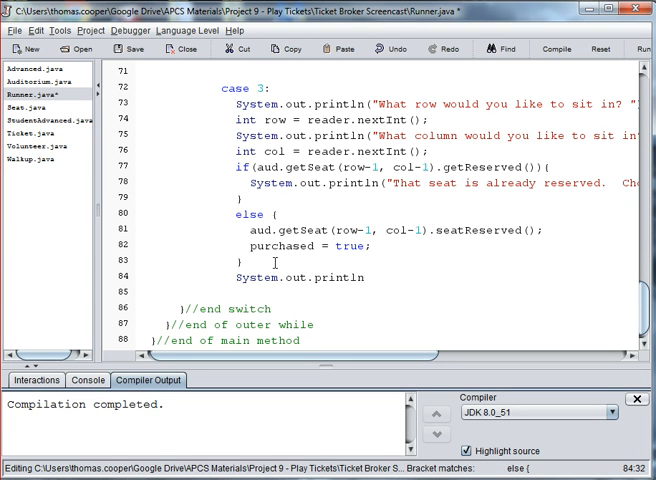
type("(\"That will be")
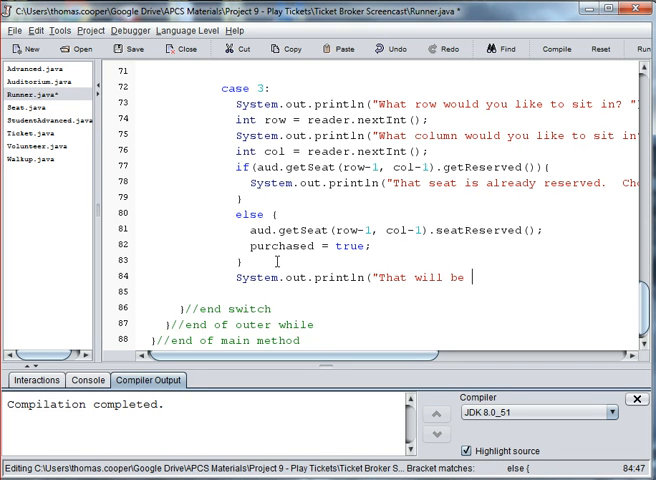
type("$\"")
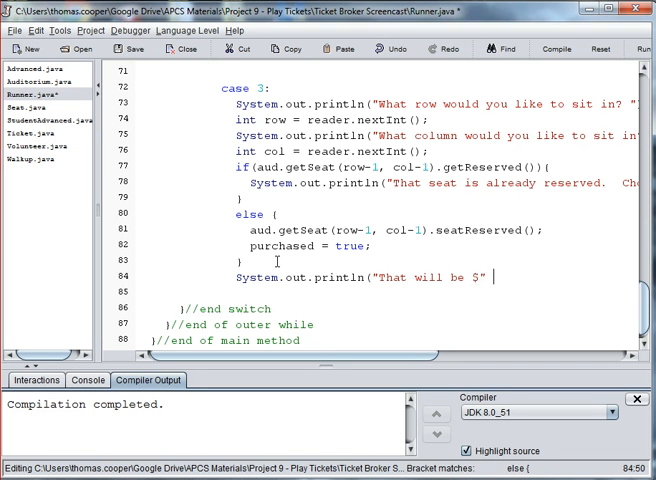
type("+ qua")
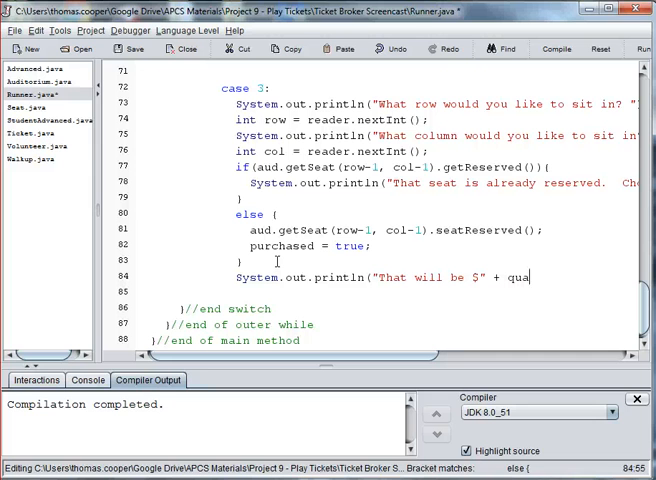
type("nt *")
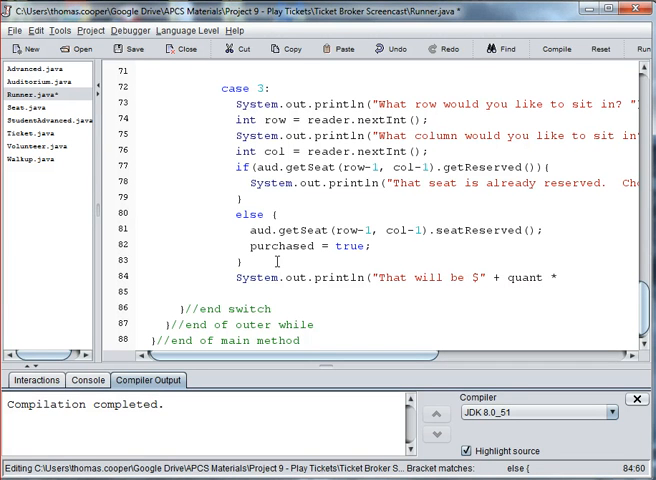
type("stud")
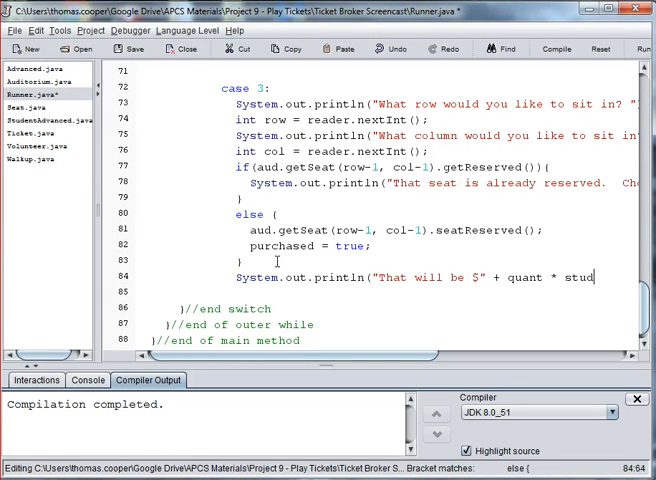
type(".getPrice());")
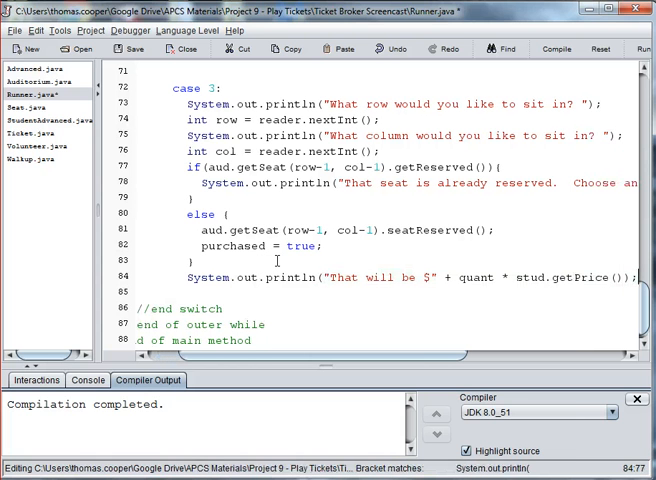
Ask 'Would you like to purchase any more tickets?', read end = reader.next(), and break
type("System.out.println(")
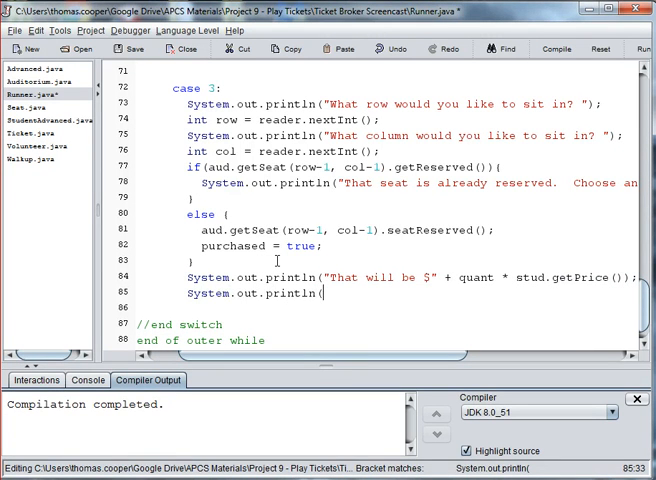
type("\"Would you l")
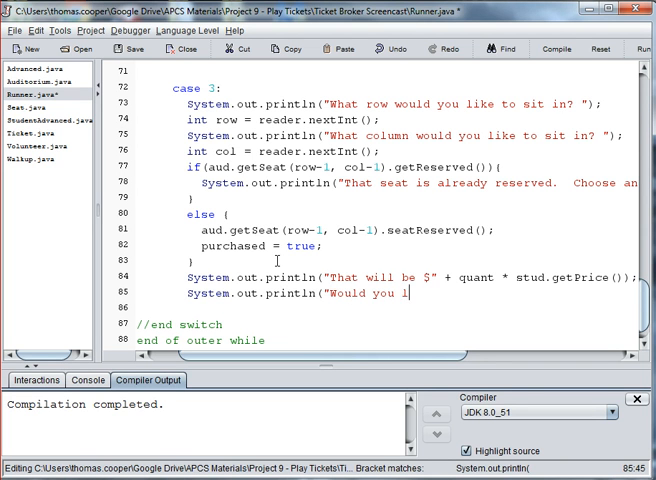
type("ike to p")
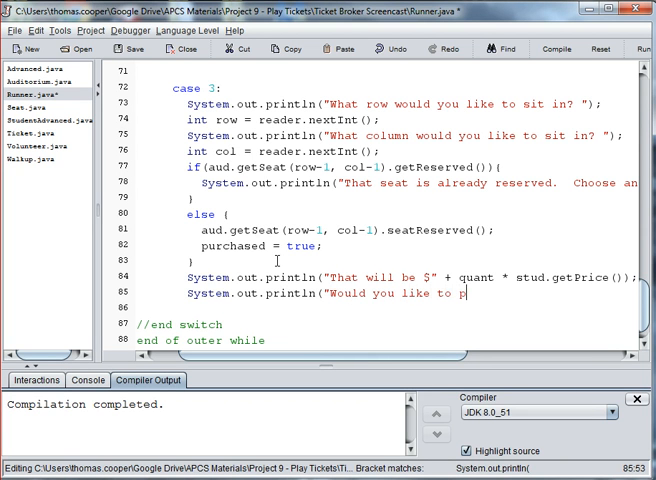
type("urchase a")
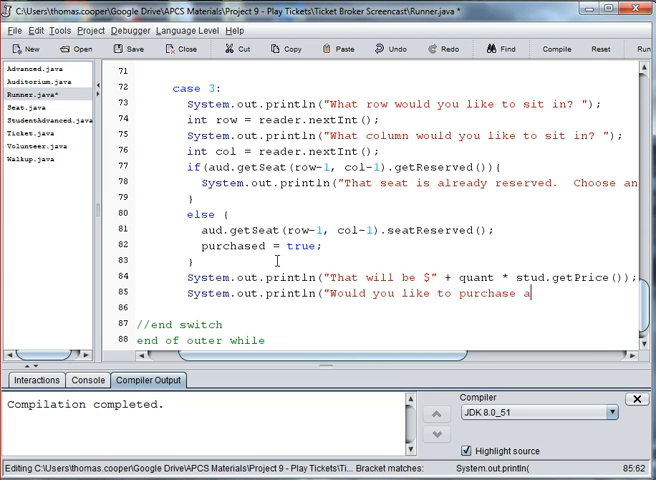
type("ny more tickets? \");")
left_click(383, 308)
type("en")
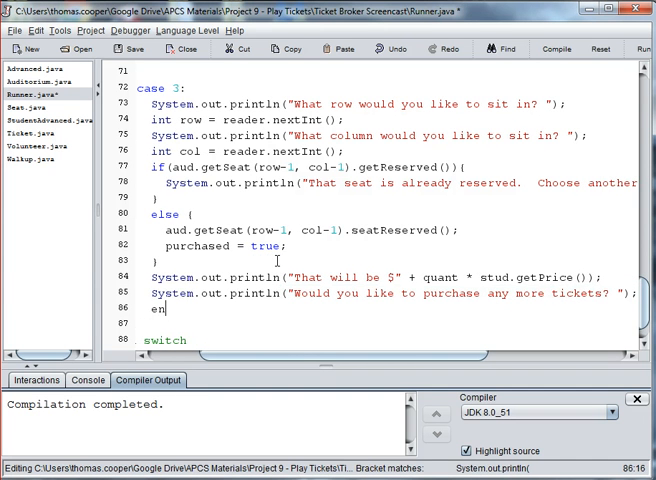
type("d")
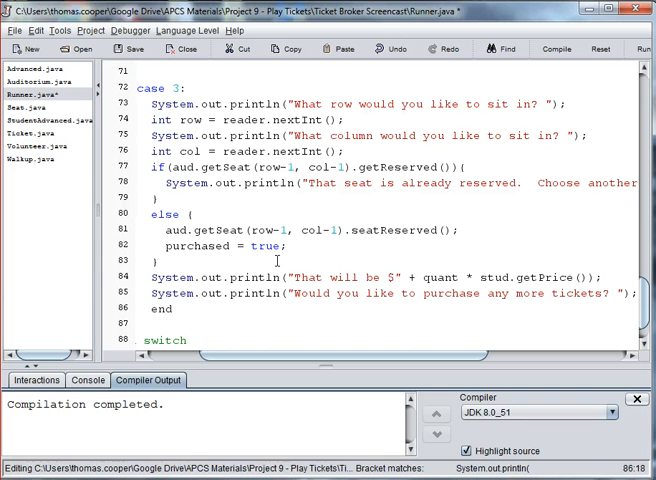
type("= reader.n")
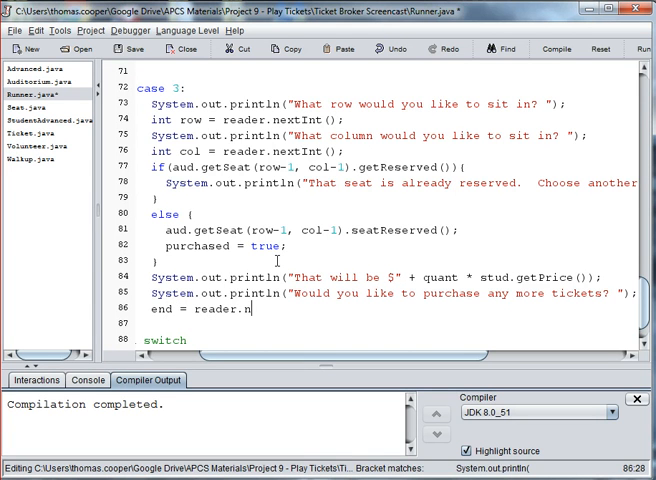
type("ext();")
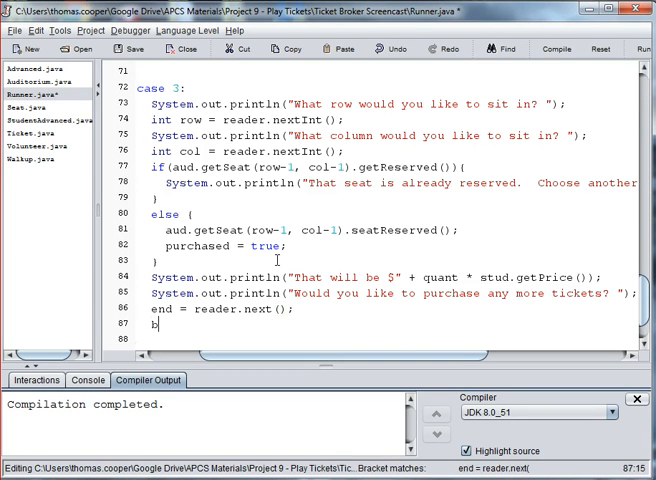
type("reak;")
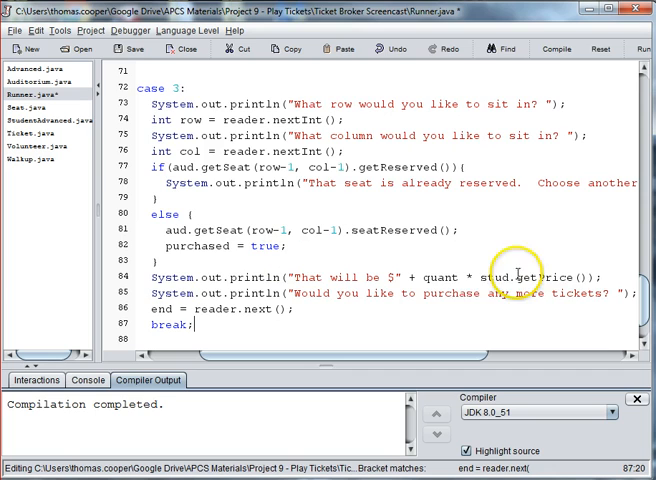
double_click(490, 276)
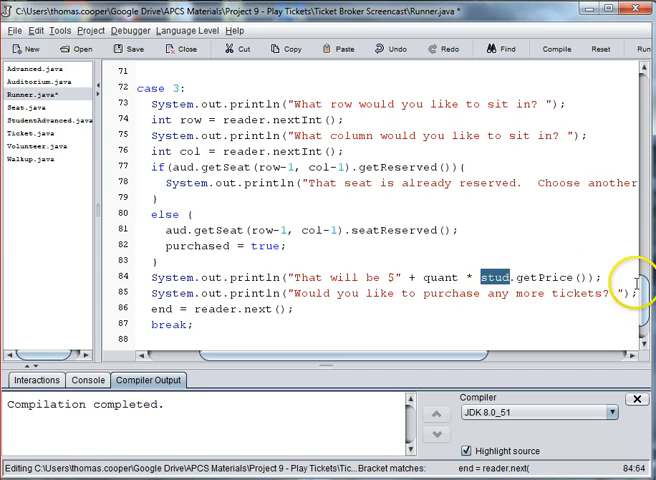
scroll("up", 3)
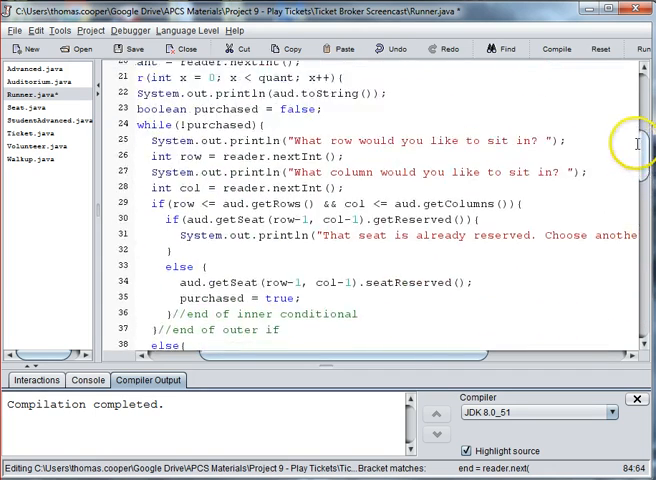
scroll("up", 3)
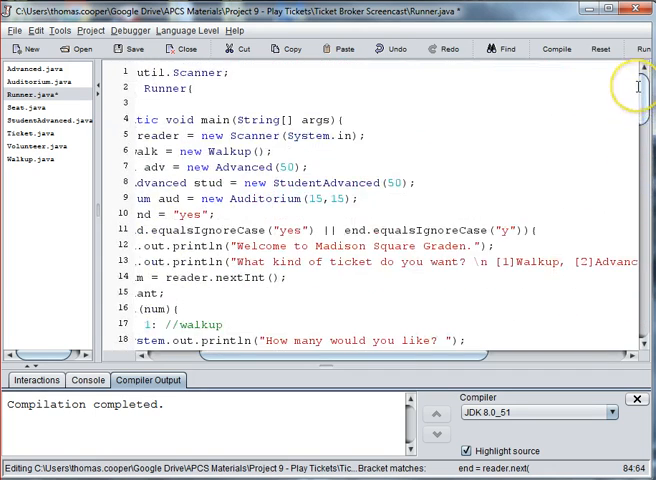
double_click(205, 182)
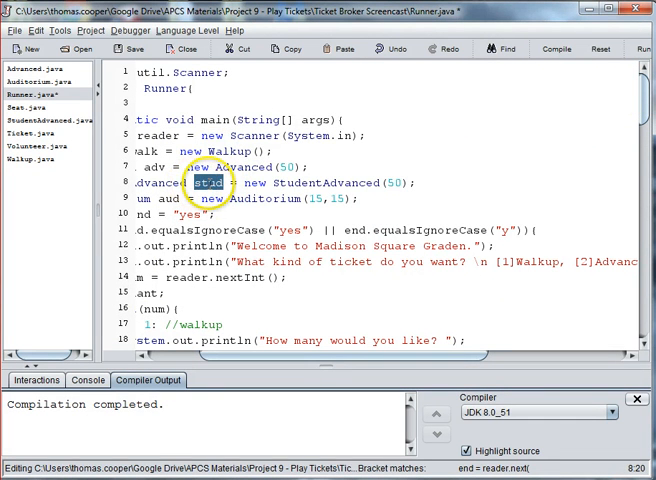
mouse_move(648, 110)
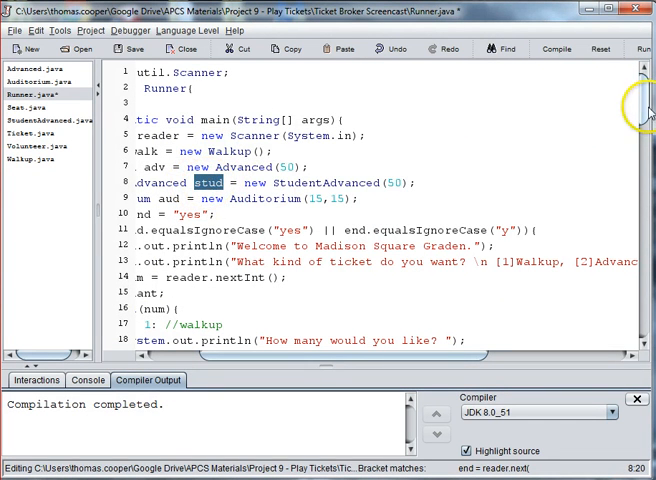
scroll("down", 3)
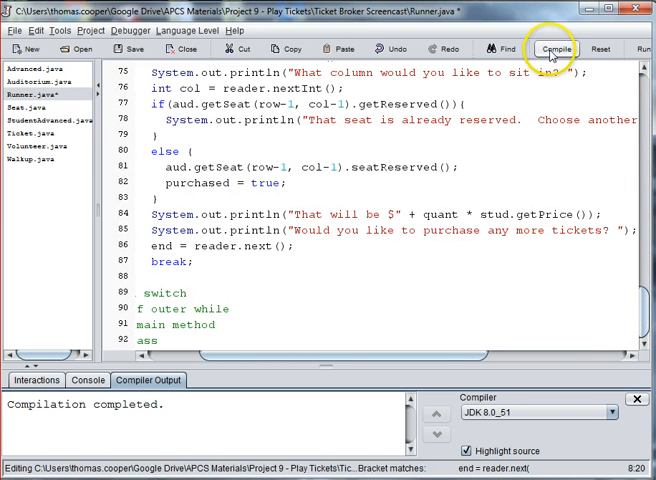
Compile and save all files, producing the 'purchased cannot be found' error on line 82
left_click(555, 48)
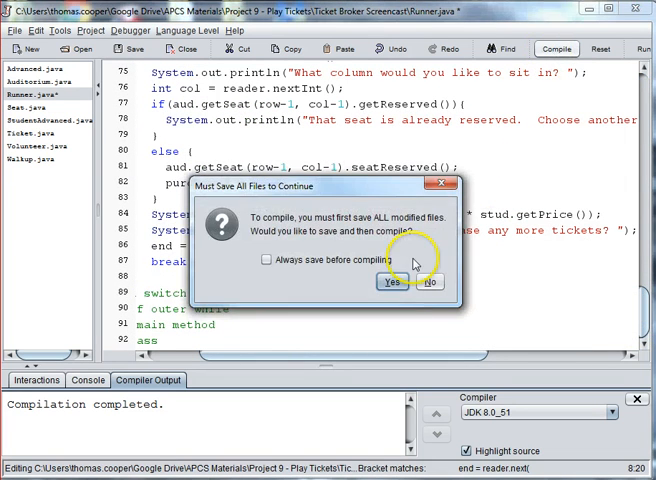
left_click(391, 281)
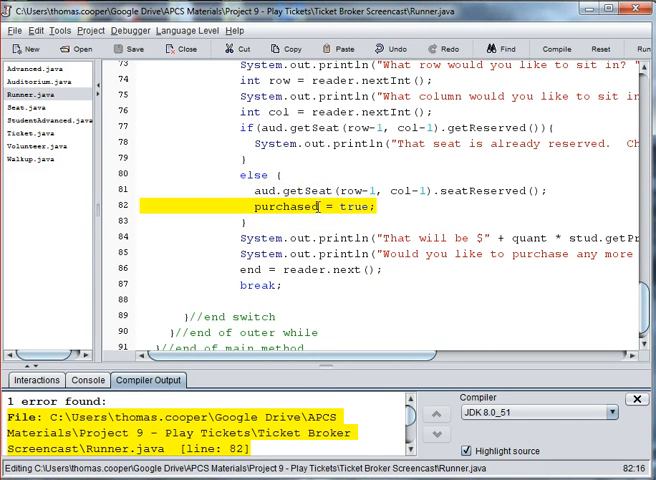
mouse_move(283, 207)
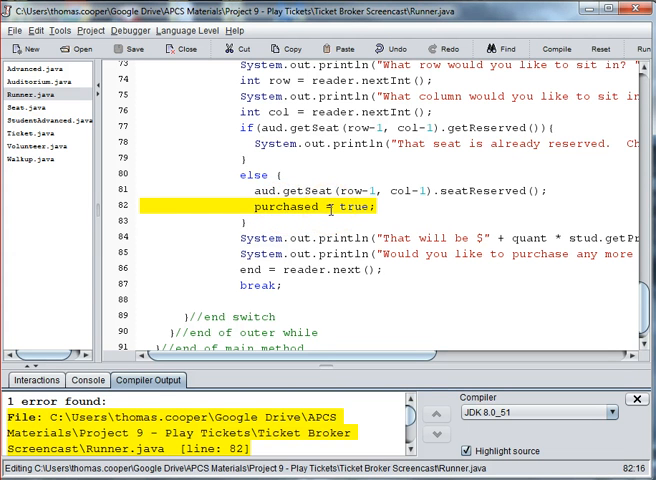
mouse_move(424, 209)
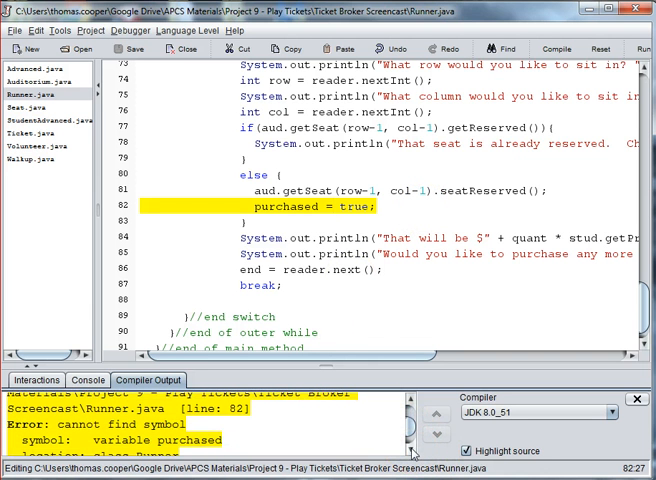
scroll("up", 3)
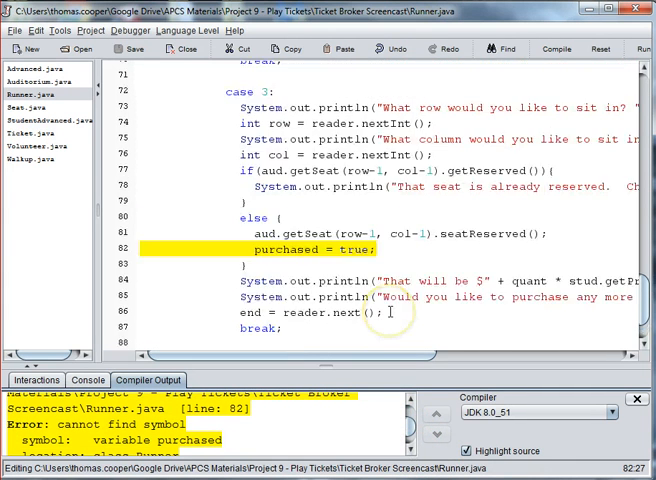
scroll("up", 3)
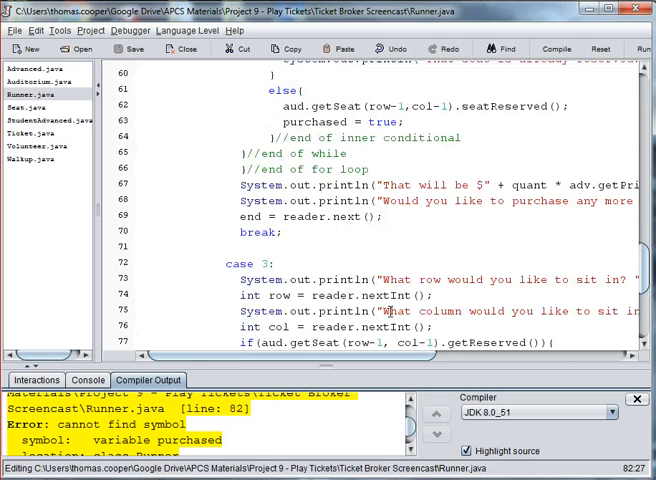
scroll("up", 3)
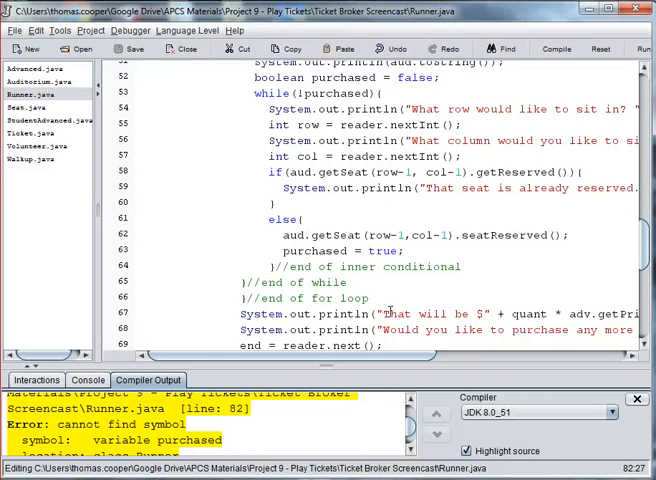
scroll("up", 3)
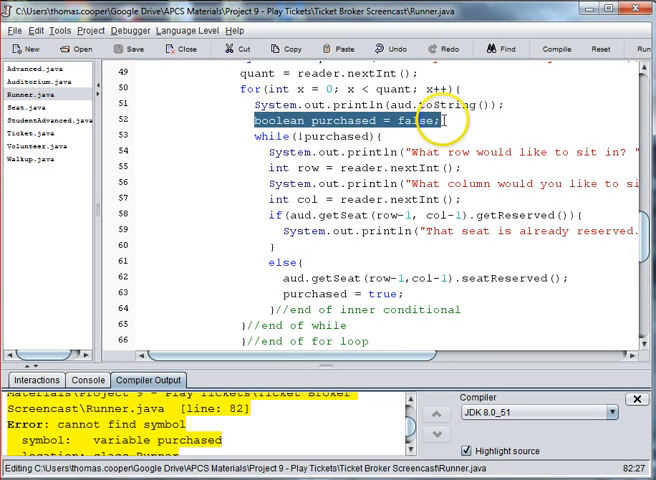
scroll("up", 3)
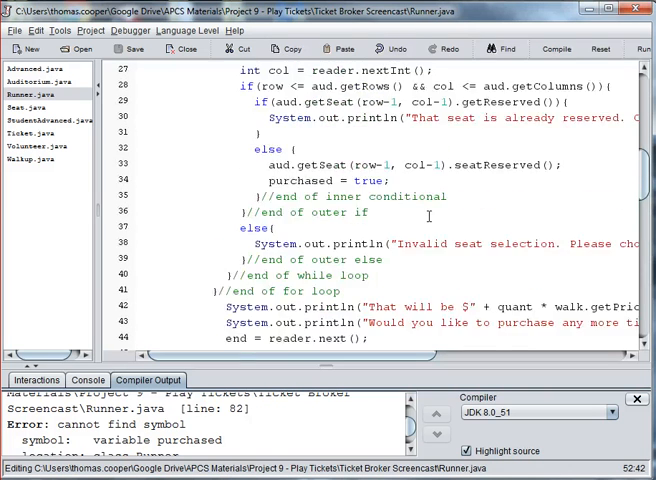
scroll("up", 3)
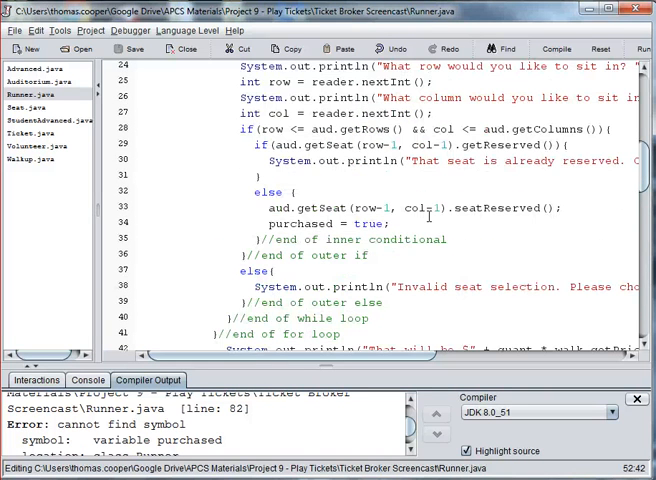
scroll("down", 3)
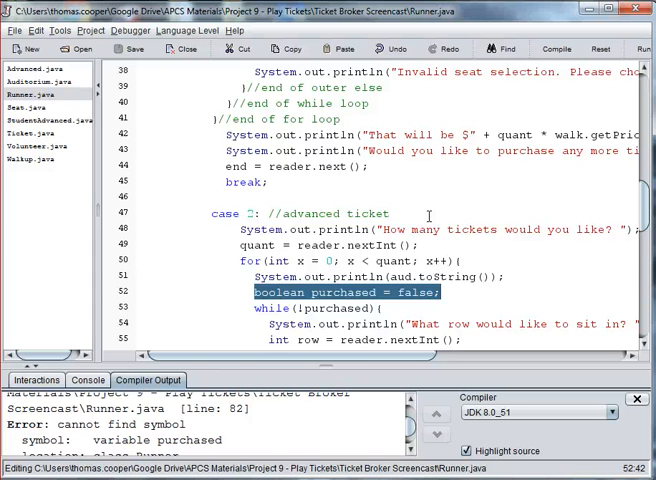
scroll("down", 3)
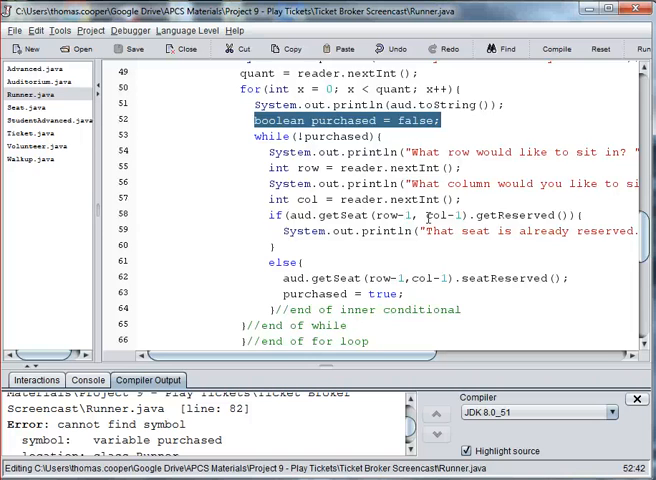
scroll("down", 3)
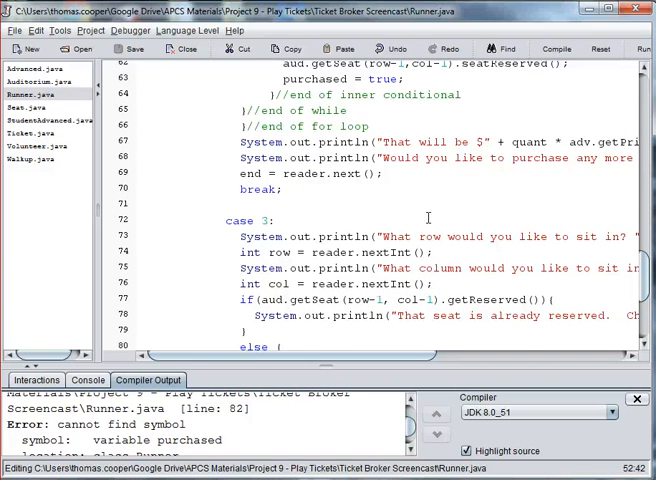
scroll("up", 3)
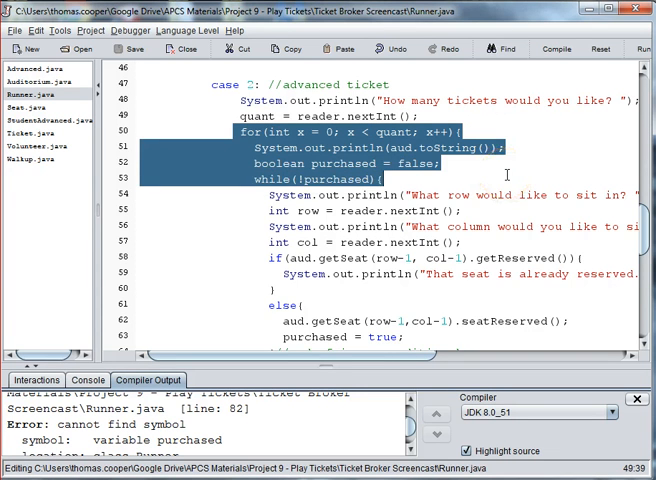
Scroll through case 3 of Runner.java to review the for loop and purchase code
scroll("down", 3)
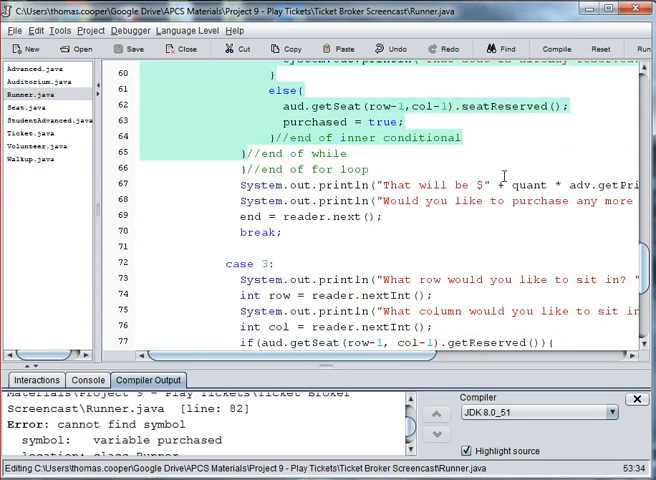
scroll("down", 3)
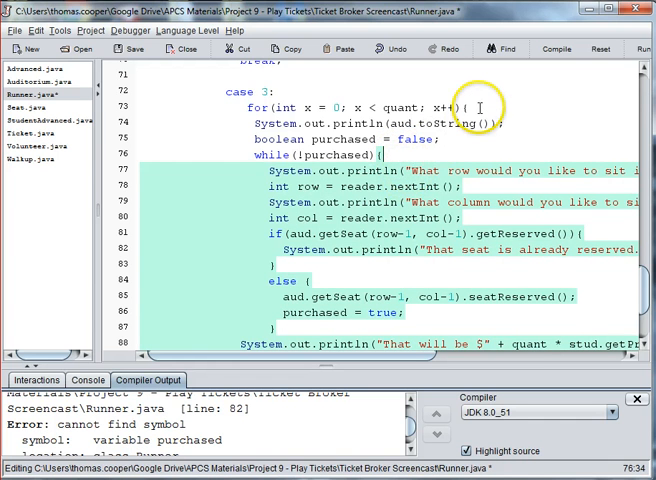
scroll("down", 3)
type("}")
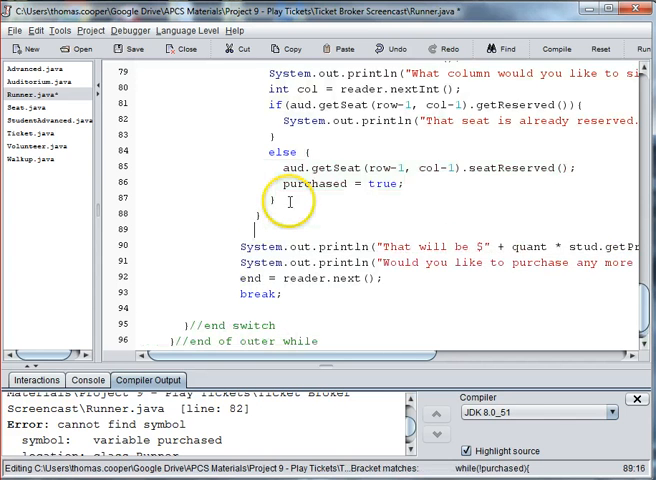
scroll("up", 3)
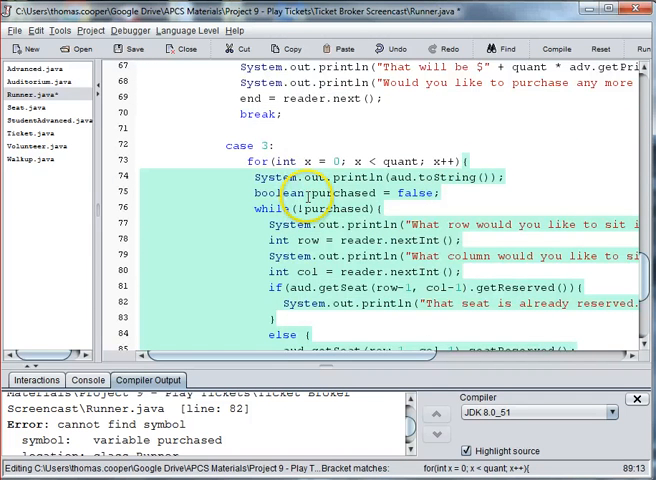
scroll("down", 3)
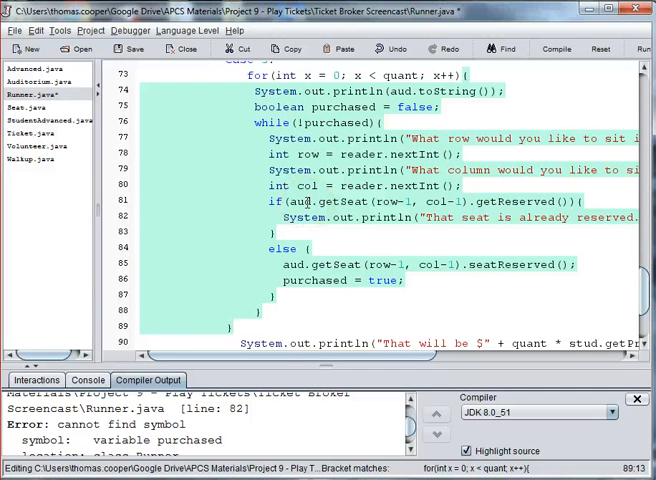
scroll("down", 3)
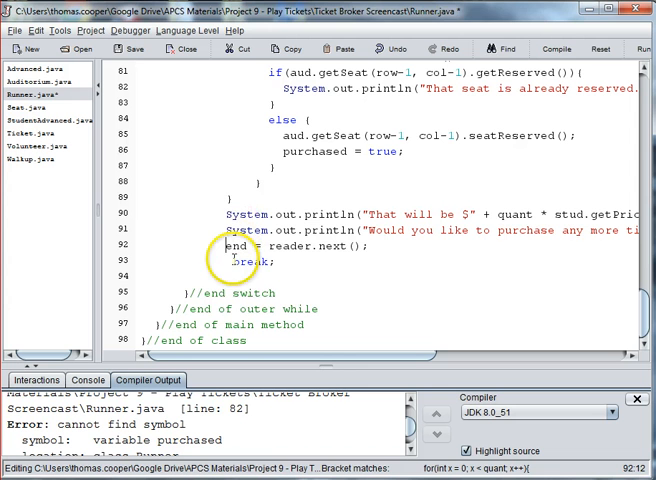
Compile and save Runner.java, revealing the uninitialized quant error
left_click(556, 48)
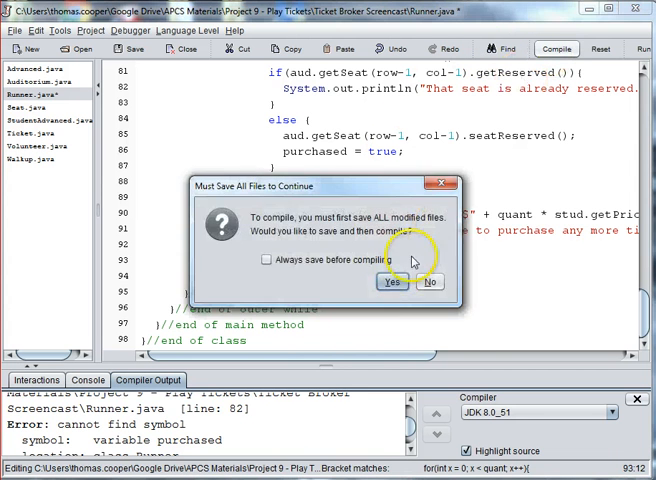
left_click(391, 281)
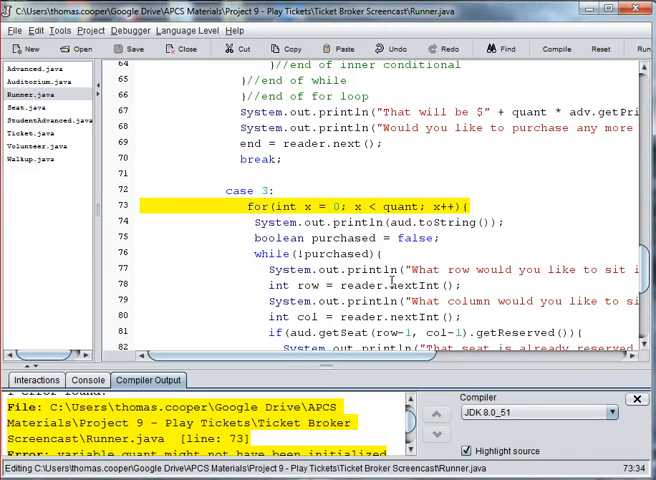
mouse_move(449, 238)
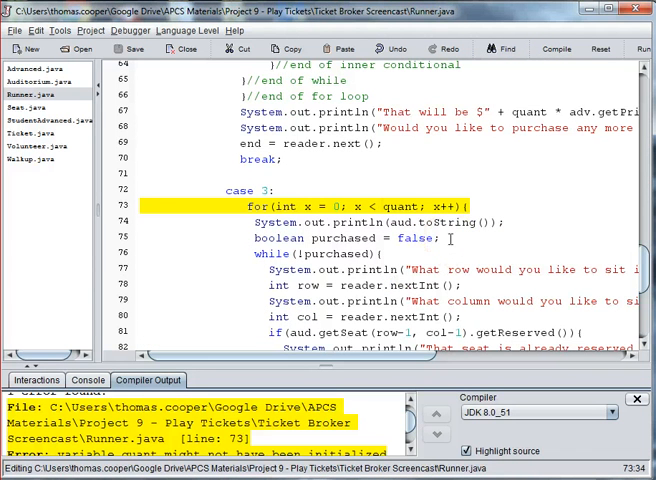
scroll("down", 3)
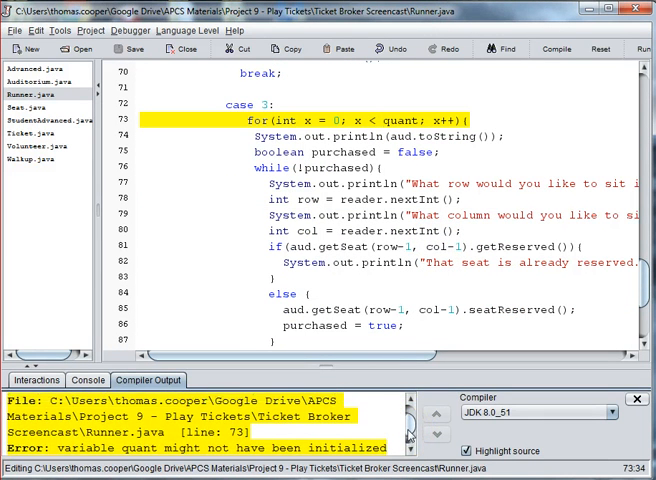
Copy the 'How many tickets' prompt and quant = reader.nextInt() into case 3, then recompile
scroll("up", 3)
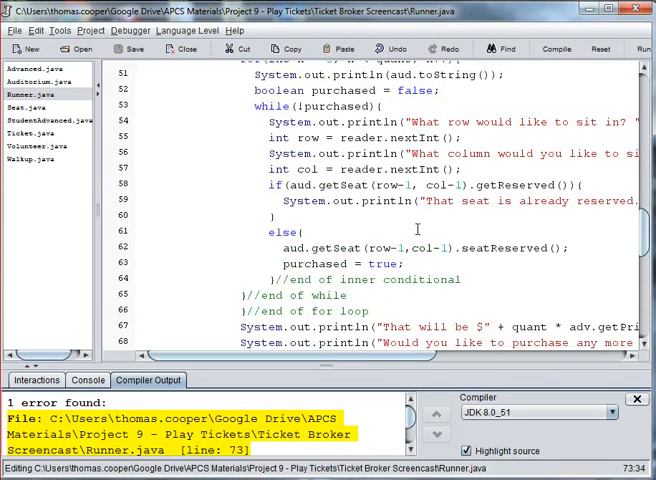
scroll("up", 3)
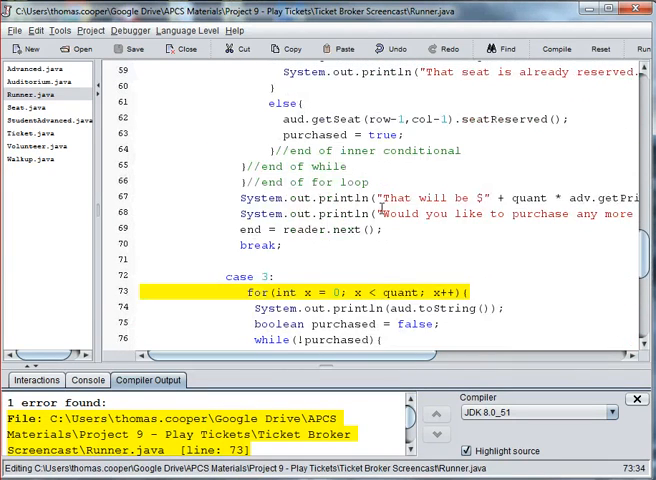
scroll("up", 3)
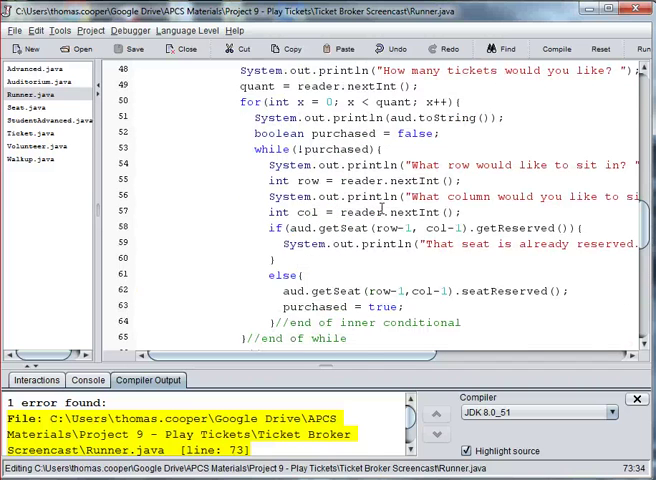
scroll("up", 3)
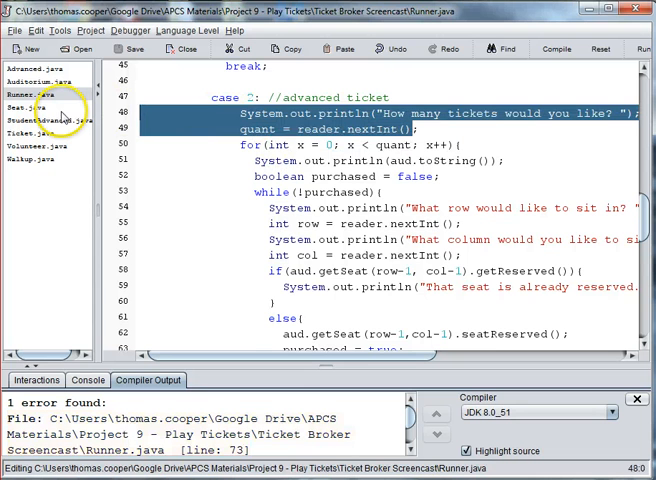
scroll("down", 3)
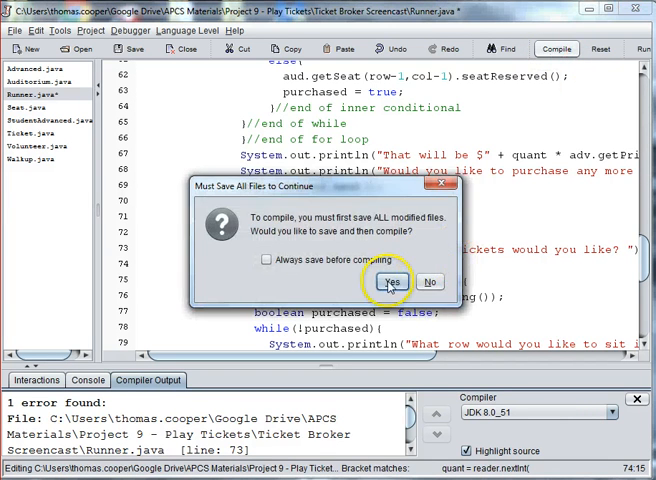
left_click(391, 281)
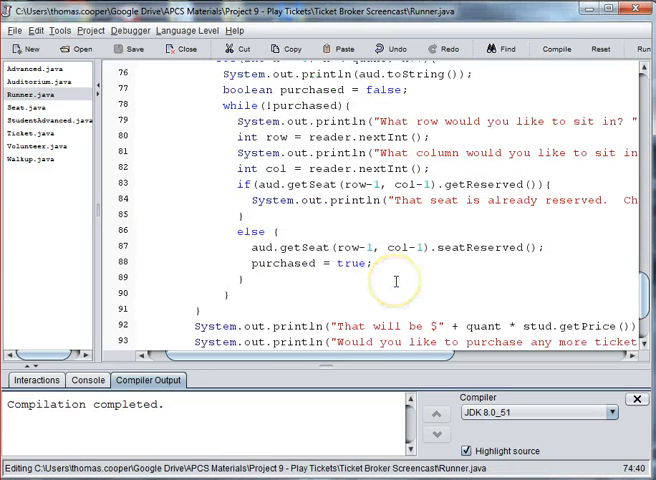
Paste a copy of the case 3 block after break; and label it case 4
scroll("down", 3)
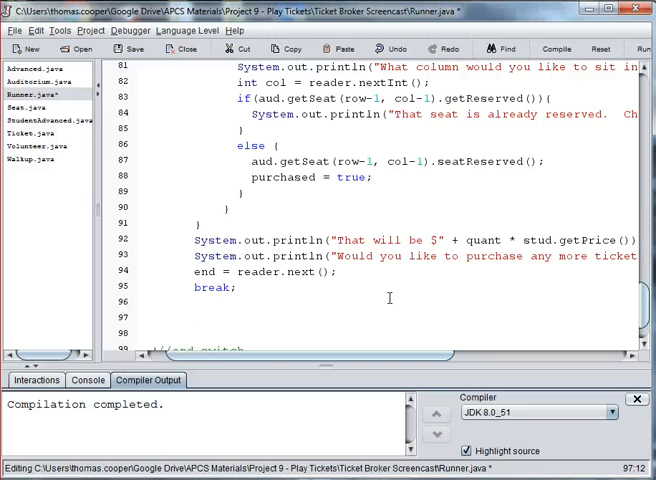
type("case 4:")
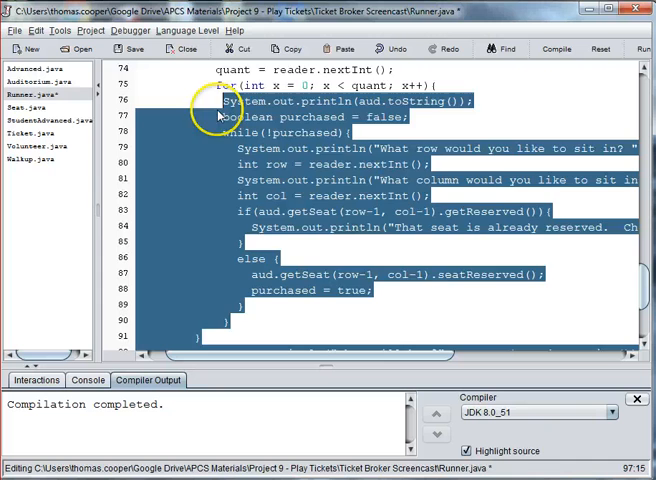
scroll("up", 3)
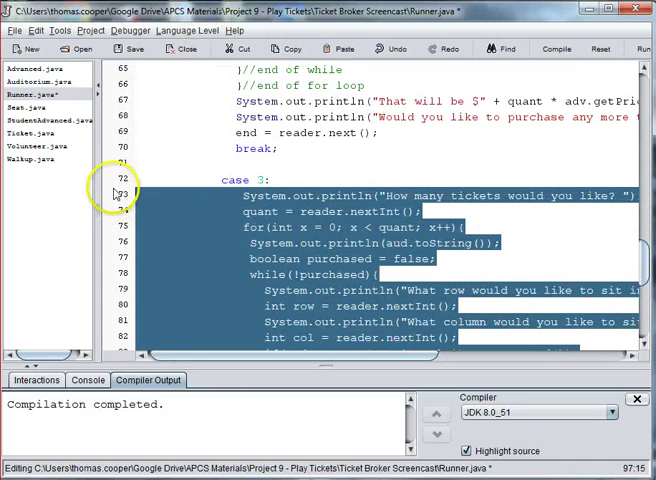
scroll("down", 3)
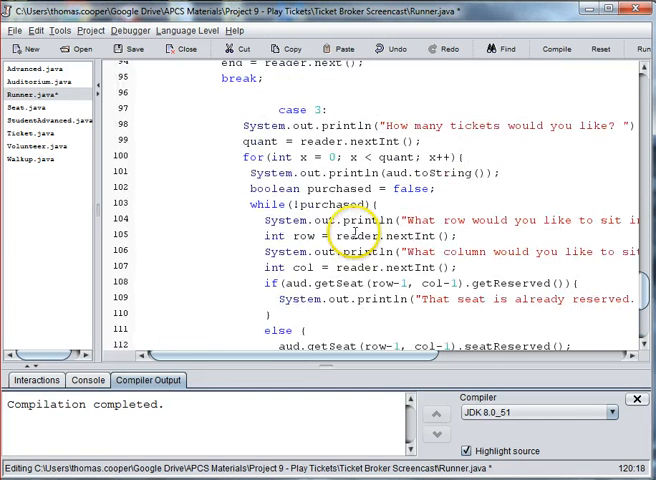
scroll("up", 3)
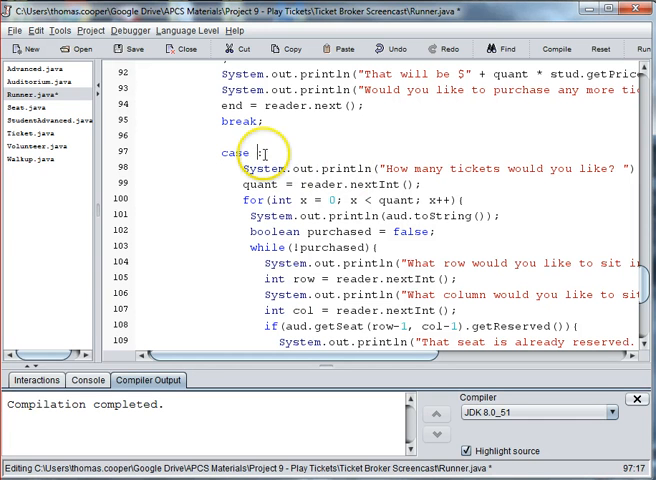
type("4")
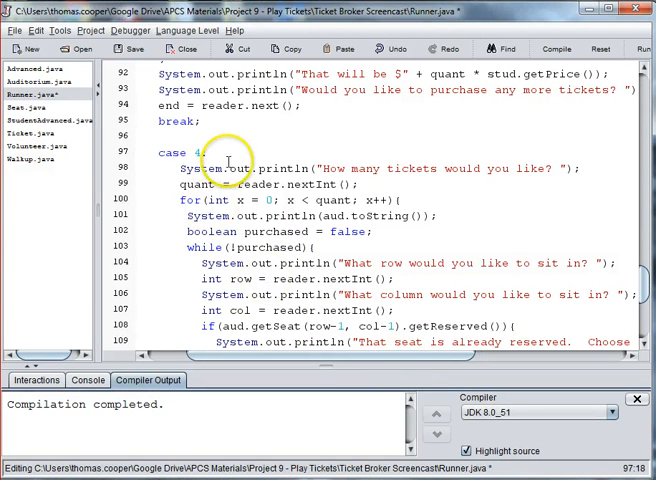
Add the comment //volunteer or staff to case 4 and review the pasted code
type("//coi")
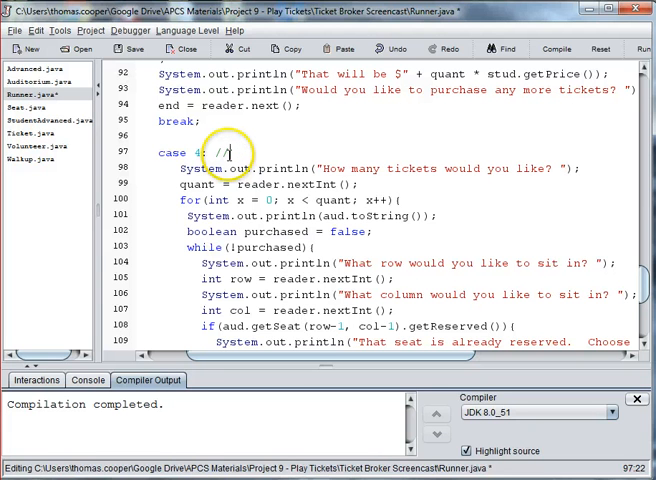
type("co")
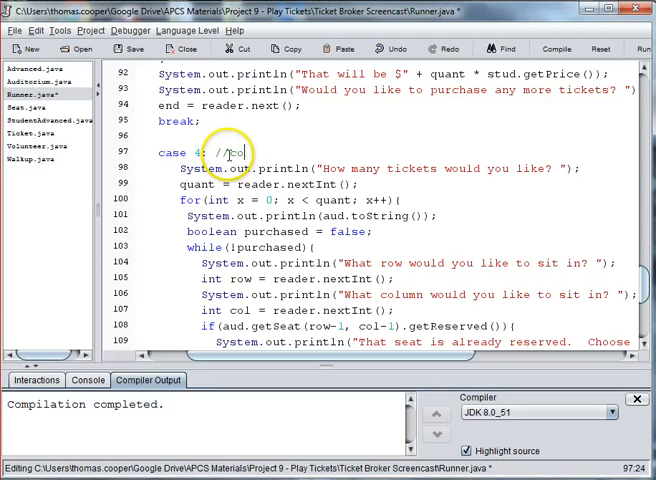
type("Vol")
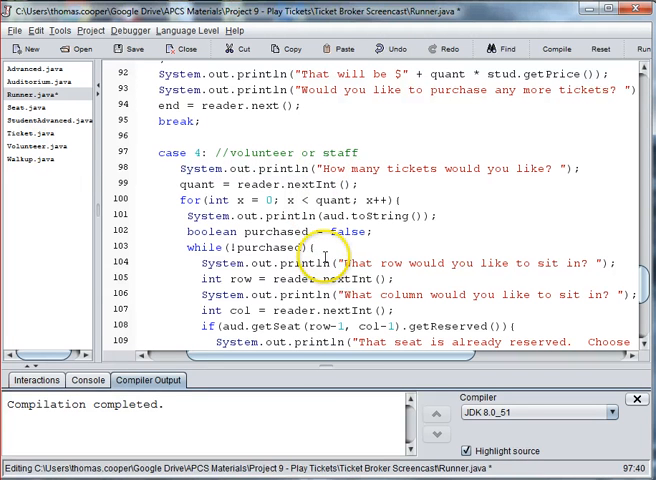
scroll("down", 3)
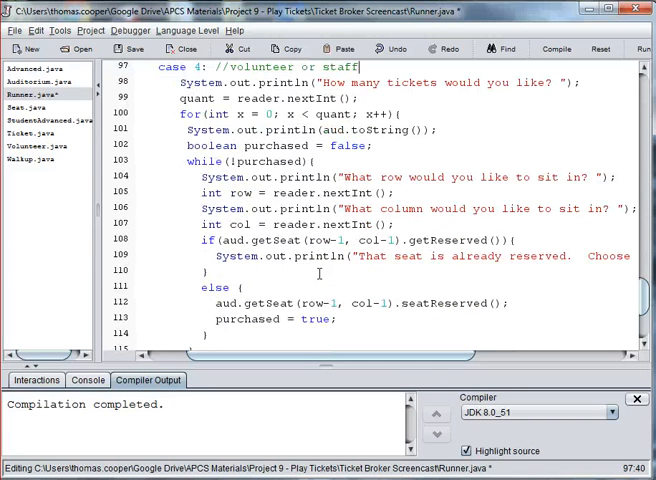
scroll("down", 3)
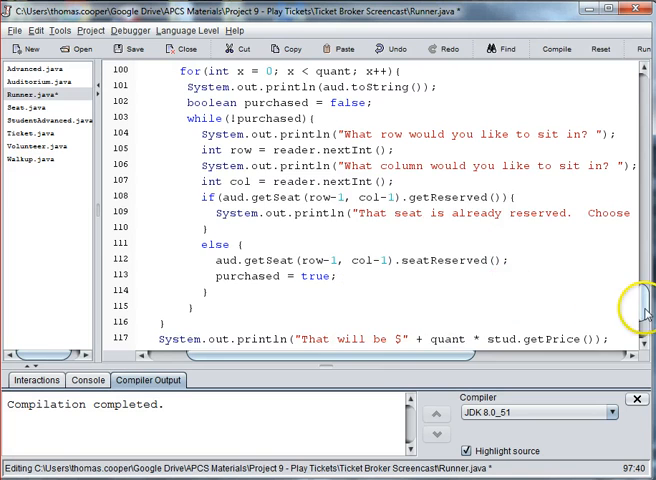
scroll("down", 3)
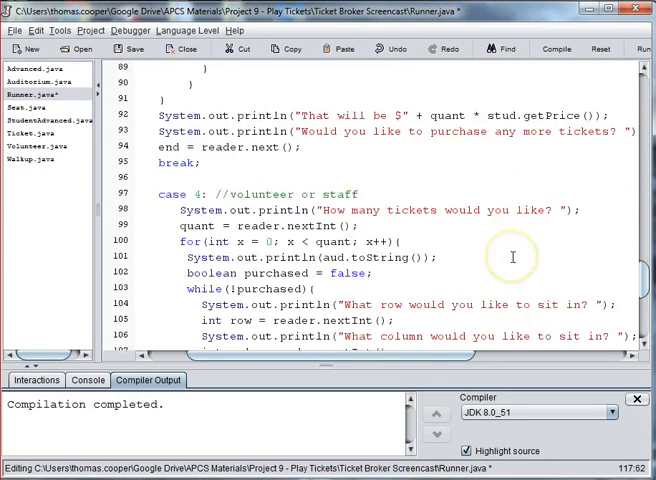
scroll("up", 3)
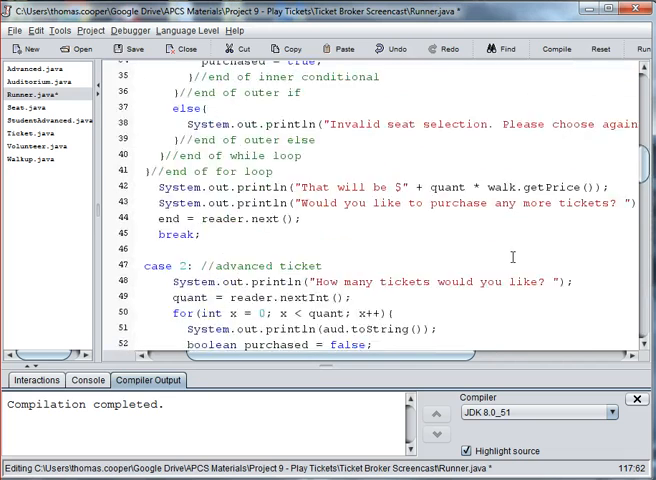
scroll("up", 3)
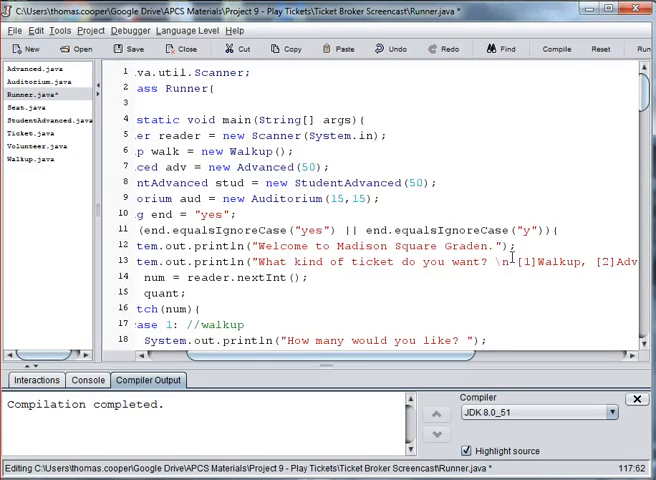
mouse_move(430, 367)
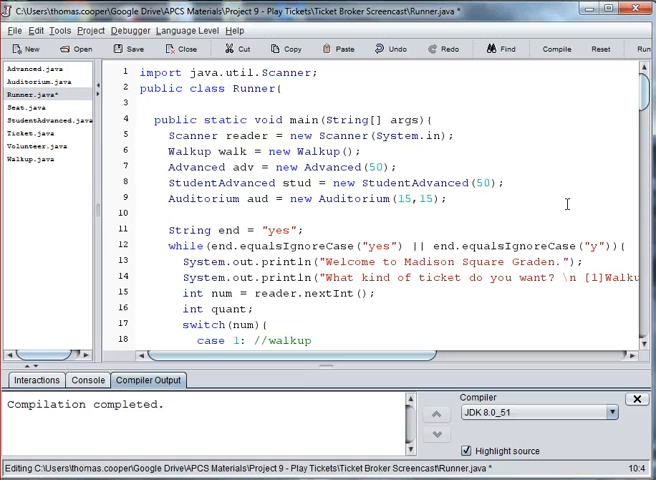
Type Staff staff = new Staff(); on line 10 below the Auditorium declaration
type("Sta")
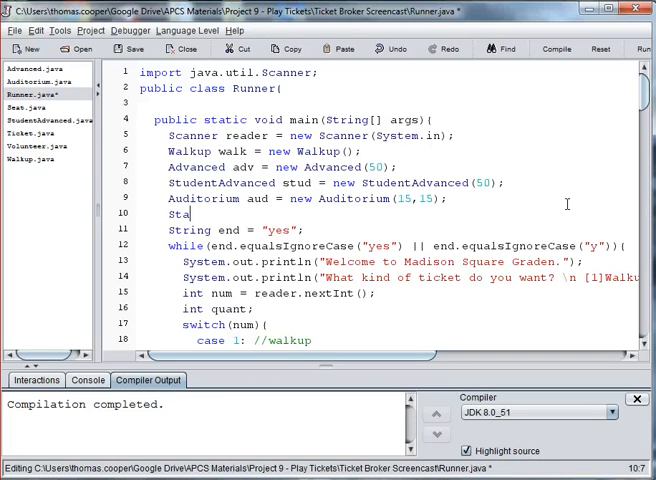
type("ff staff")
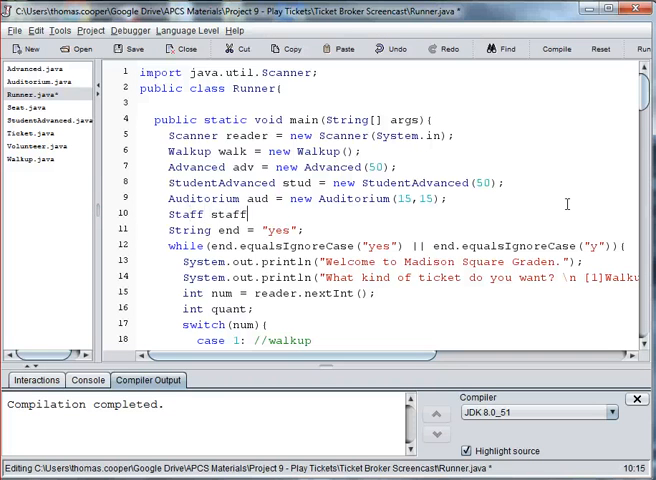
type("= new Staff();")
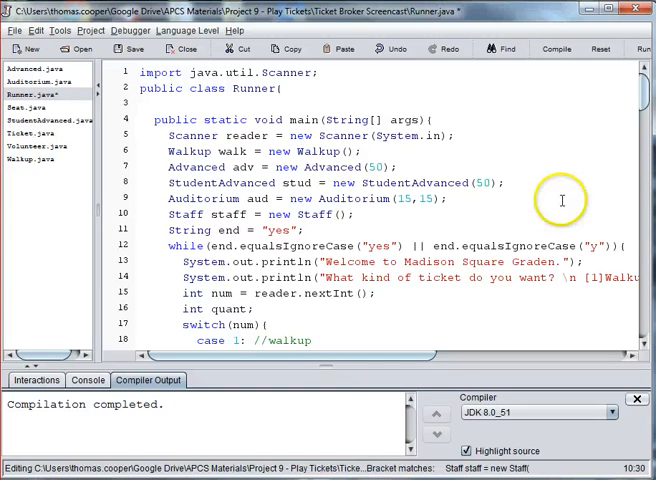
mouse_move(478, 230)
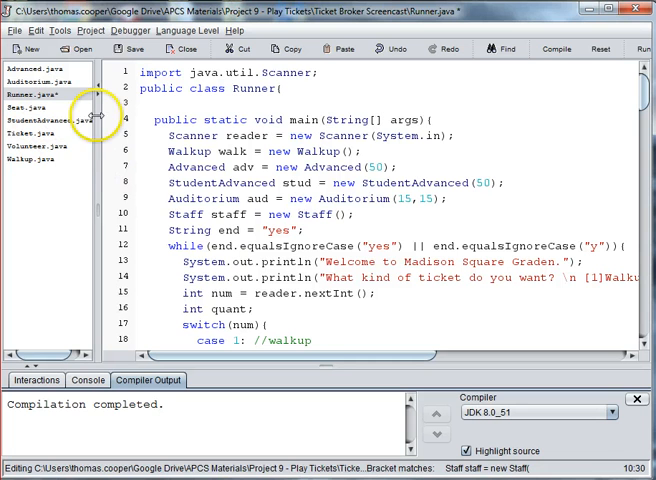
mouse_move(42, 165)
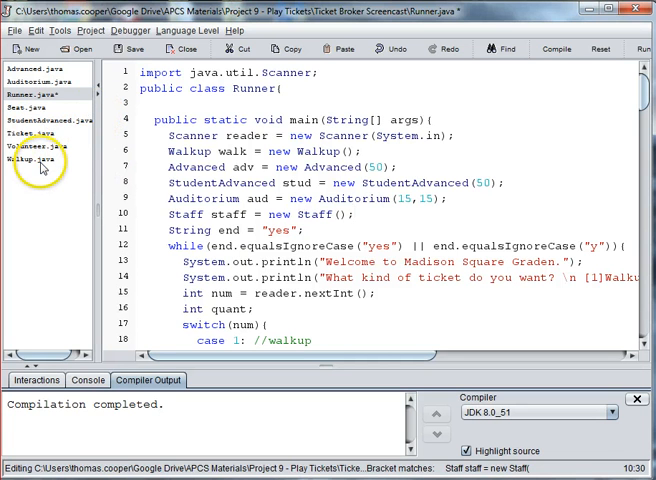
Copy Volunteer.java's code into a new document and rename the class to Staff
left_click(42, 145)
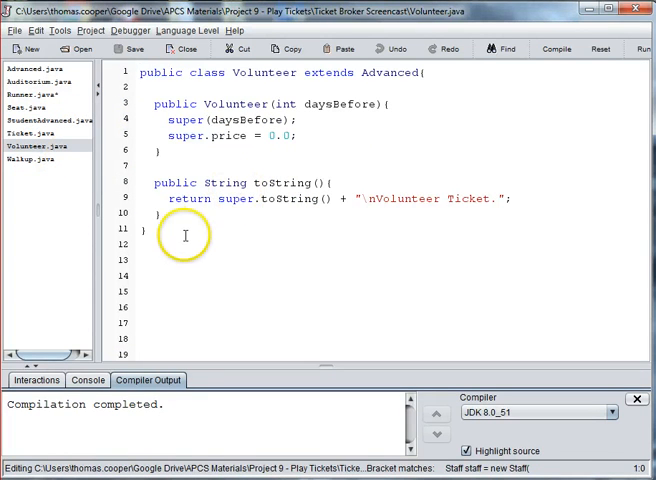
key("ctrl+a")
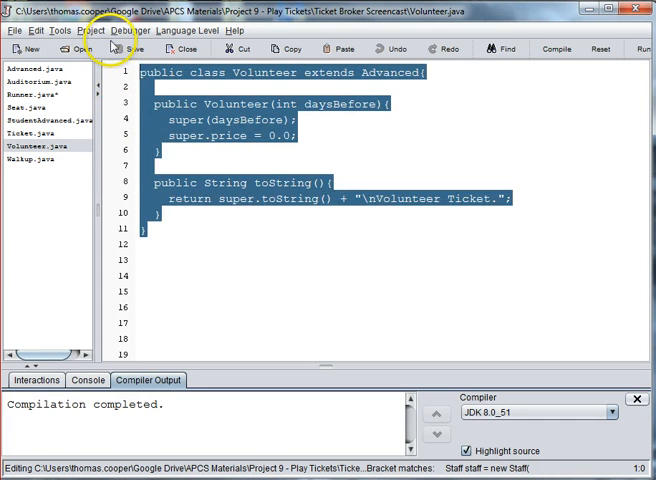
mouse_move(135, 157)
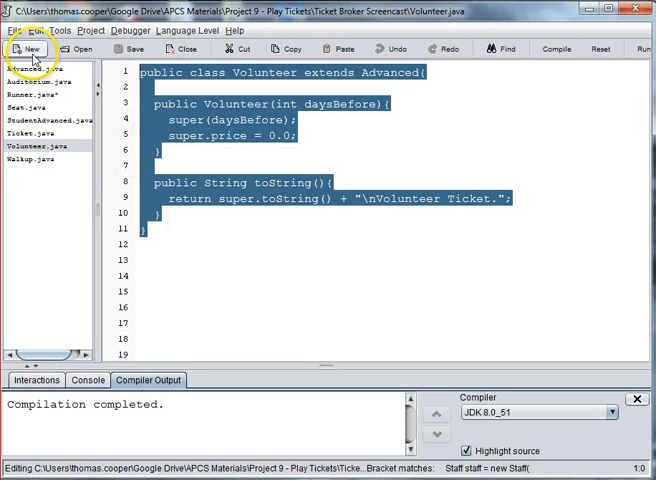
left_click(28, 48)
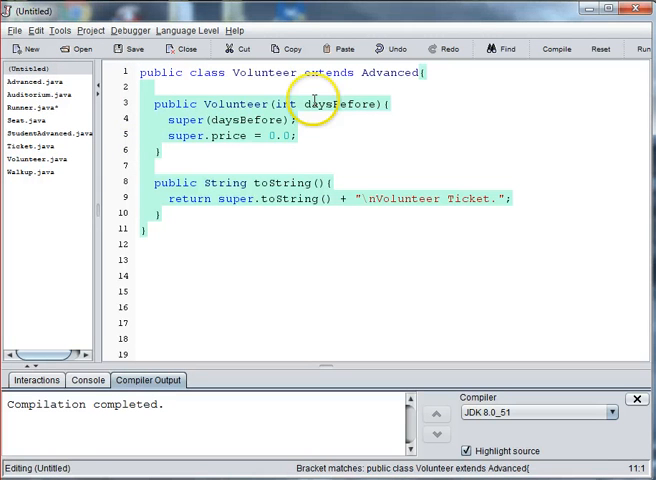
double_click(261, 72)
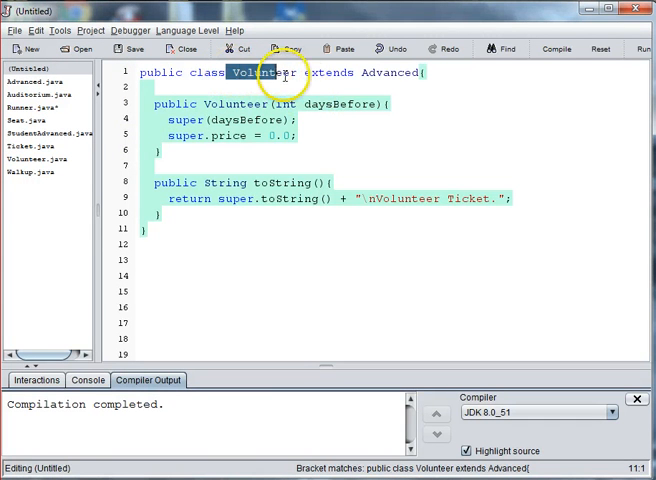
type("Staff")
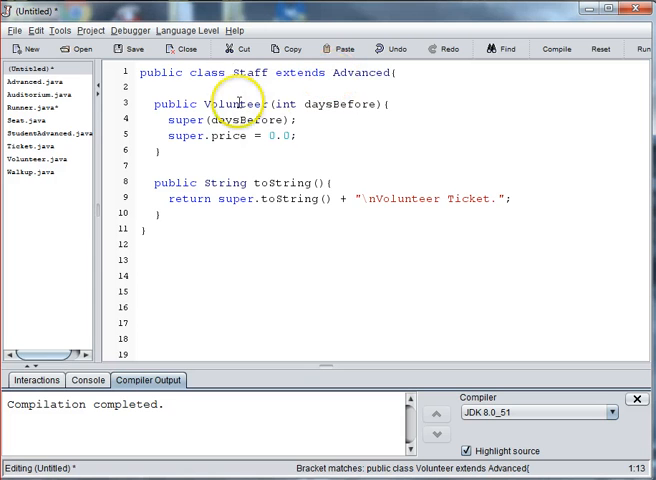
Rename the constructor and ticket label to Staff, then save the file as Staff.java
double_click(235, 103)
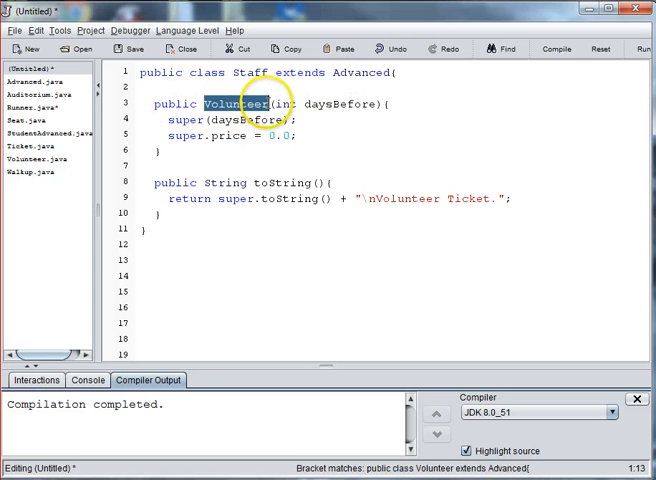
type("Staff")
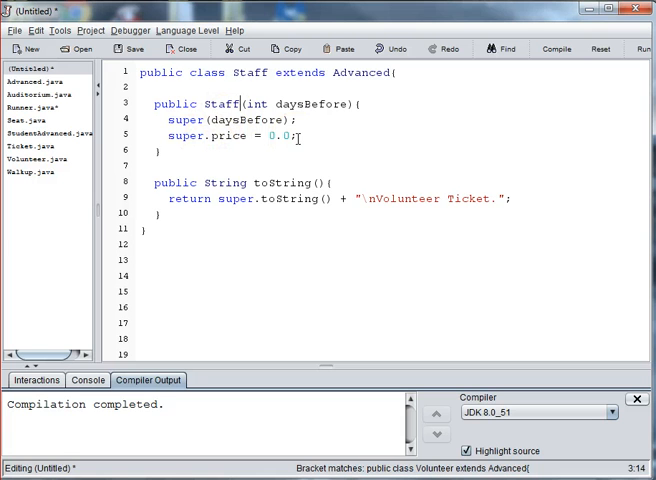
double_click(407, 199)
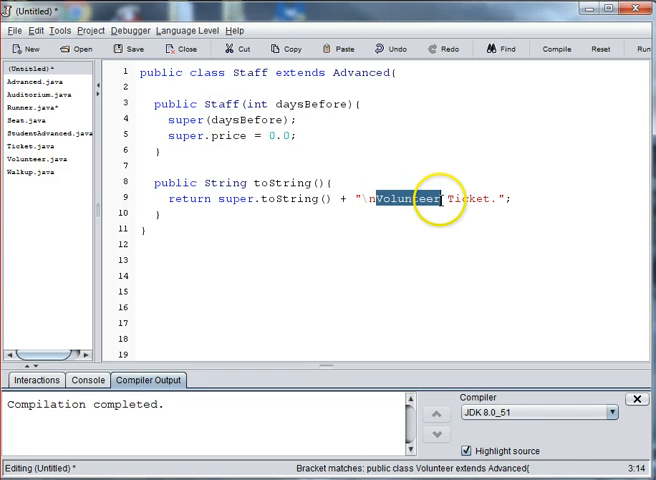
type("Staff")
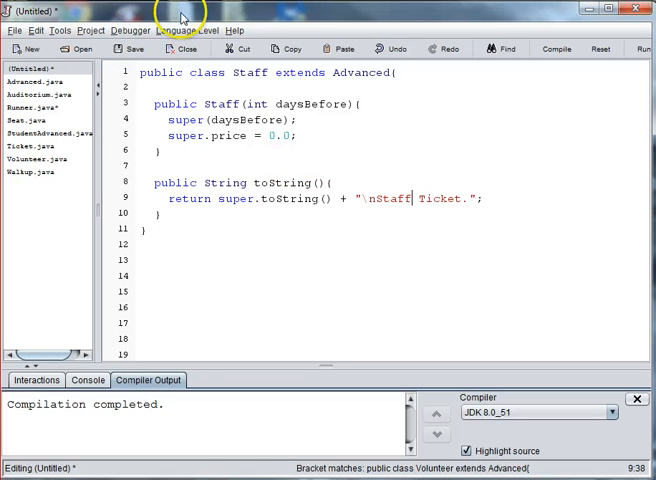
mouse_move(435, 53)
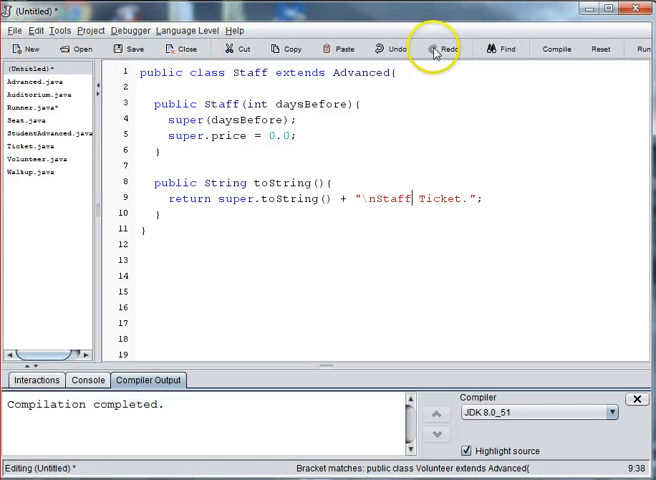
left_click(124, 48)
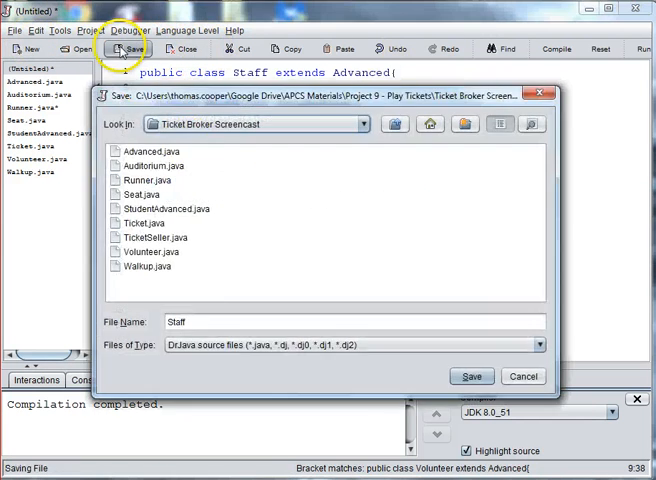
left_click(471, 376)
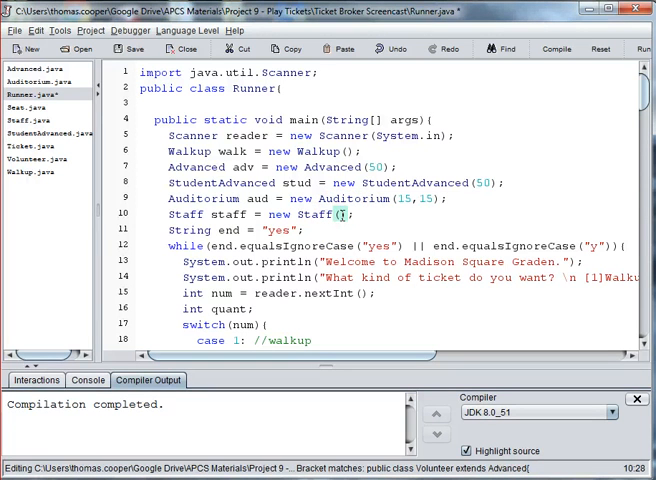
Move the 'Staff staff = new Staff(12);' declaration up among the other ticket objects
double_click(196, 214)
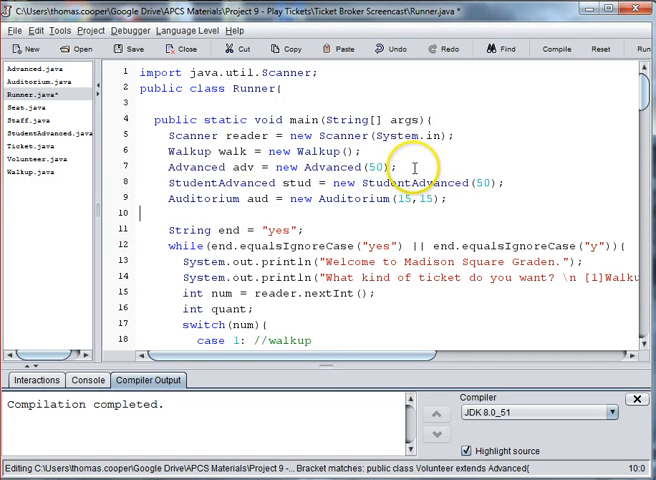
mouse_move(520, 183)
type("Staff staff = new Staff(12);")
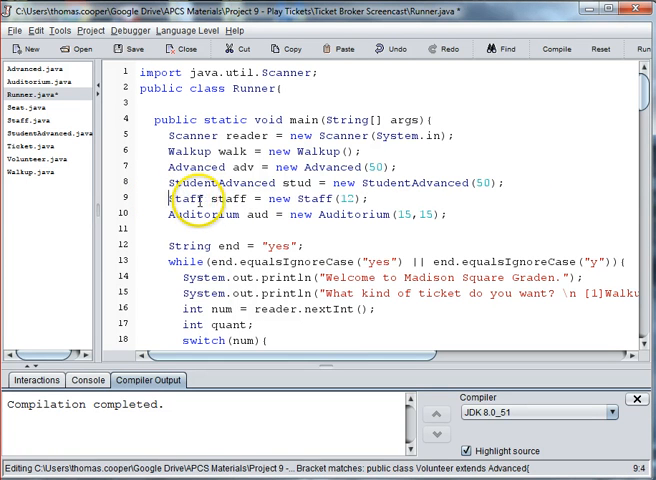
scroll("down", 3)
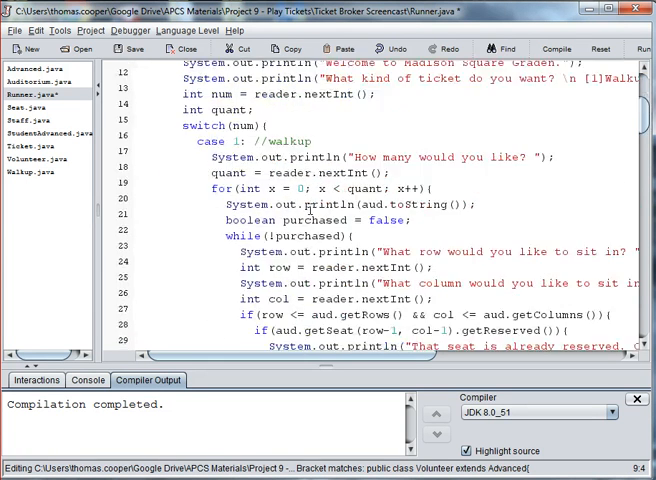
scroll("down", 3)
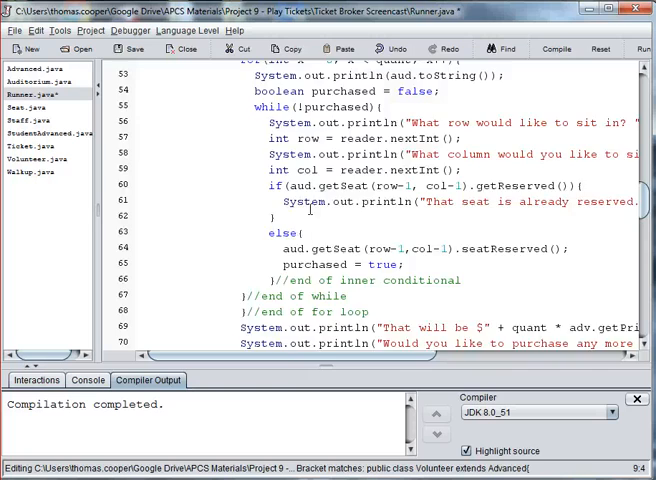
scroll("down", 3)
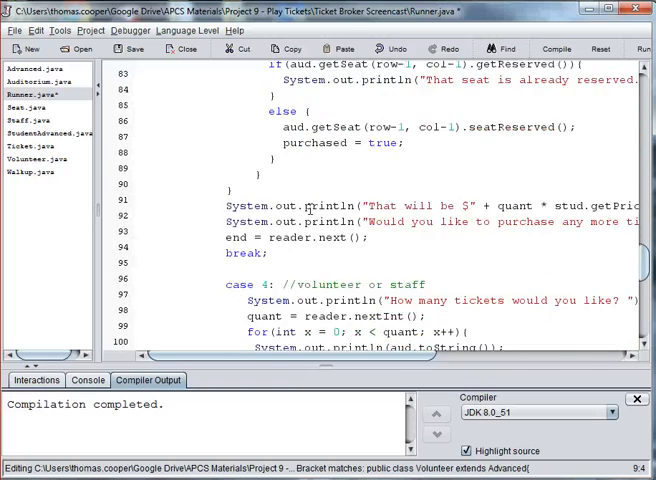
Make case 4 use staff.getPrice(), then compile after saving all files
scroll("down", 3)
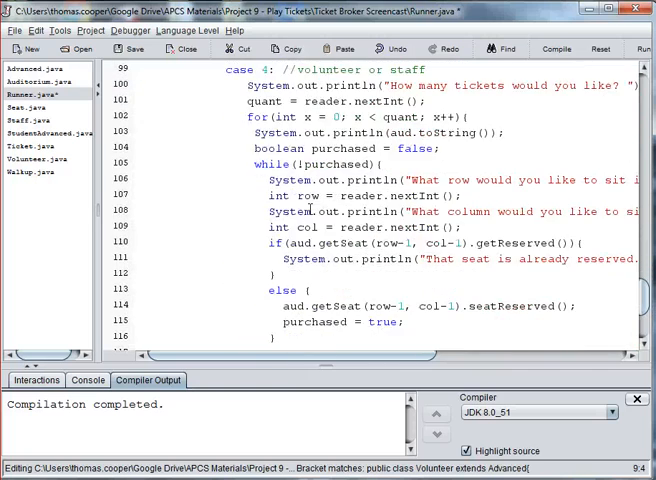
scroll("down", 3)
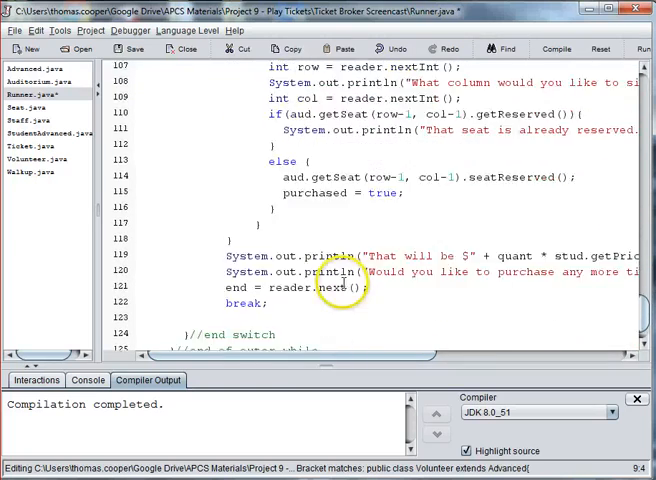
scroll("down", 3)
type("aff")
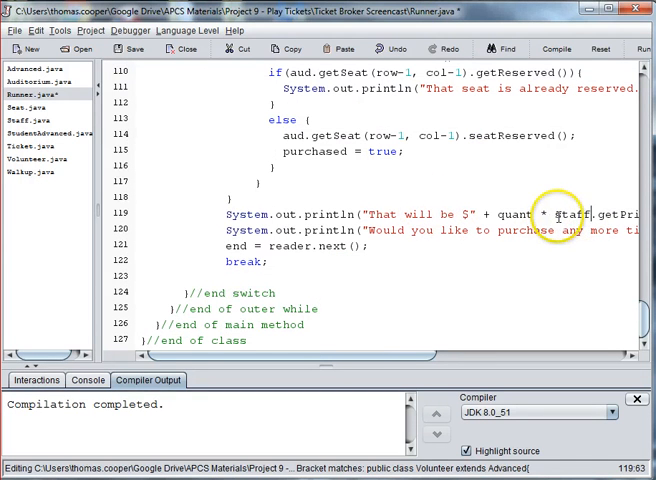
left_click(556, 48)
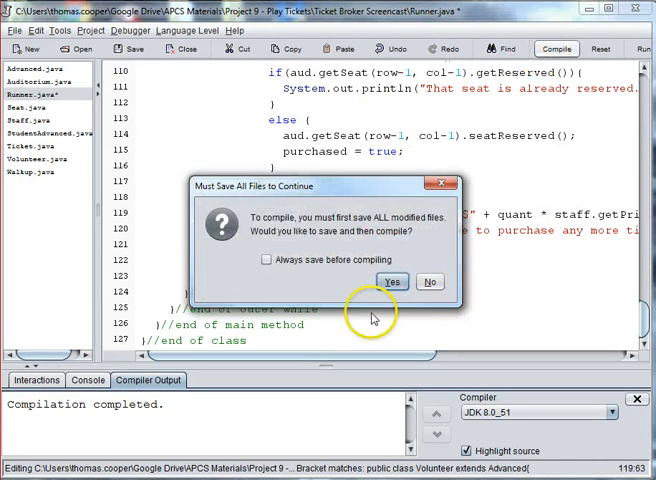
left_click(391, 281)
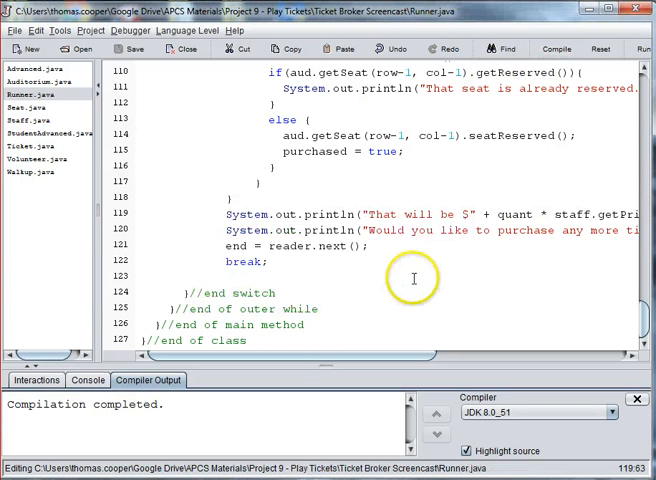
mouse_move(410, 278)
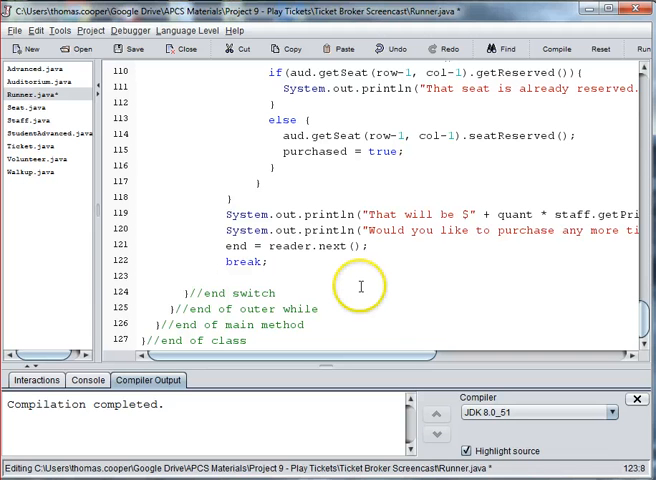
Add a default case that prints an invalid-selection retry message
type("default:")
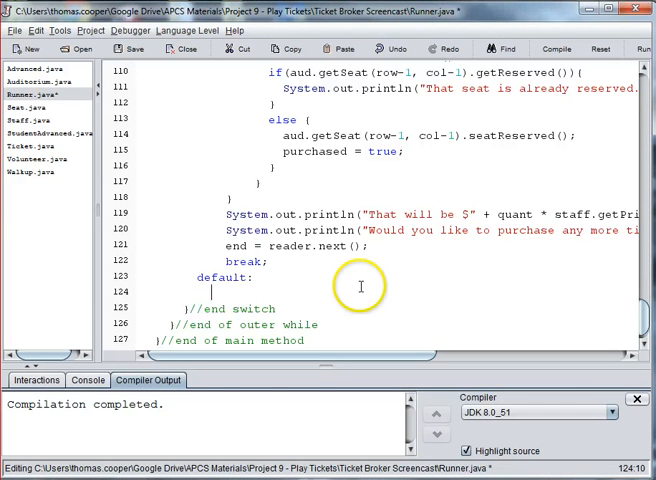
type("System.out.pr")
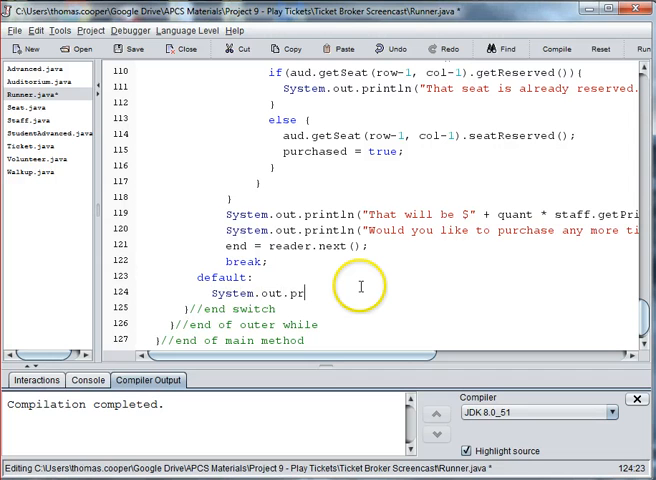
type("intln(\"")
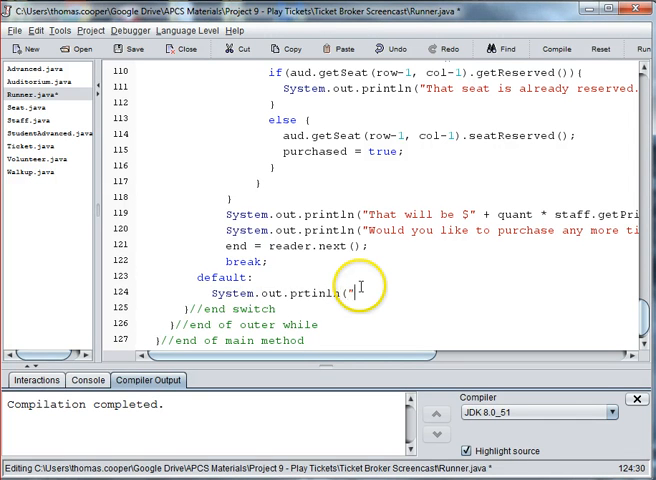
type("Invalid")
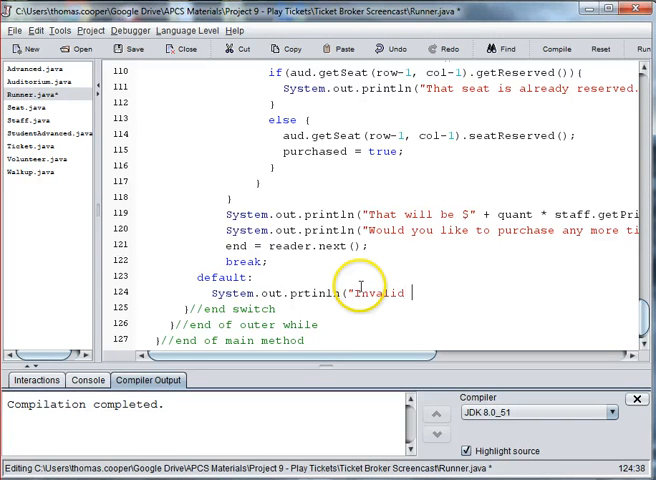
type("selection, please try ag")
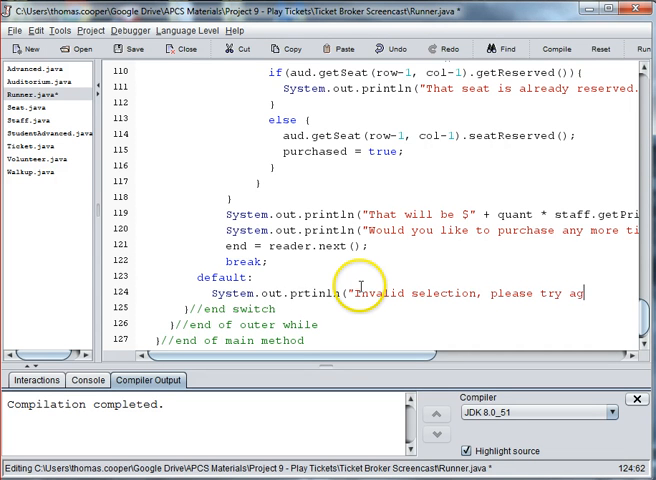
type("ain.\");")
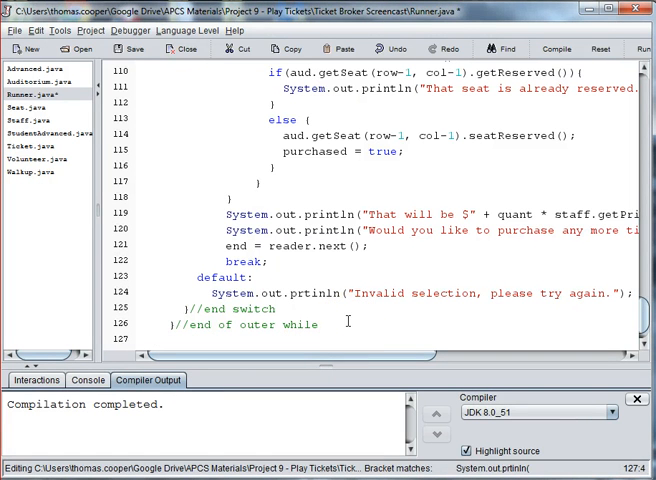
Print "Thank you. Enjoy the show." after the outer while loop
type("System.out")
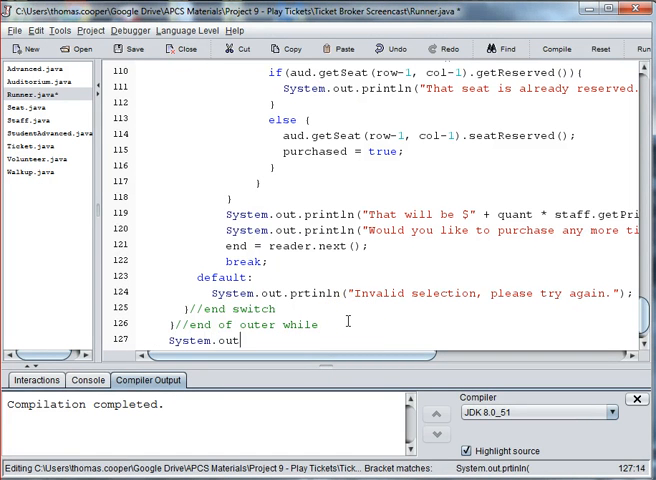
type(".print")
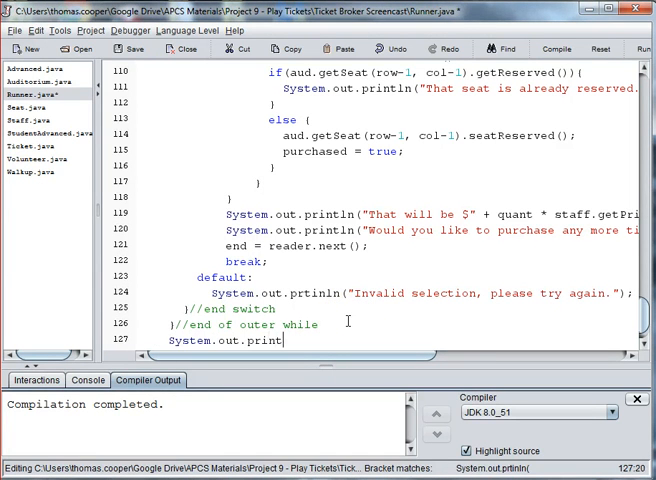
type("ln(\"Thank you. Enjoy the show")
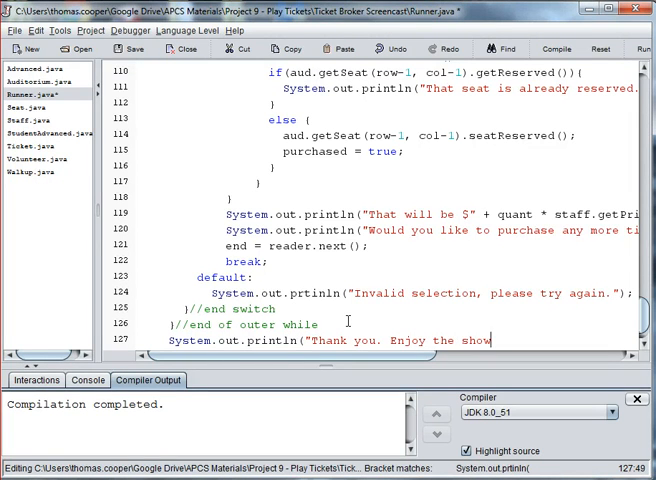
type("\");")
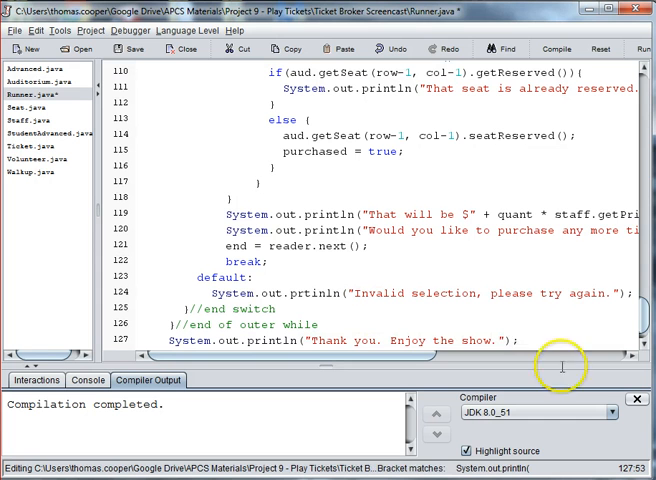
mouse_move(561, 365)
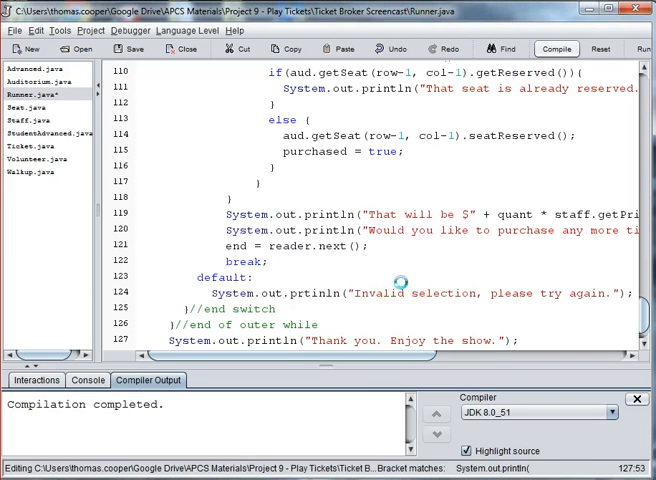
Compile, correct 'prtinln' to 'println' on line 124, and recompile successfully
left_click(556, 48)
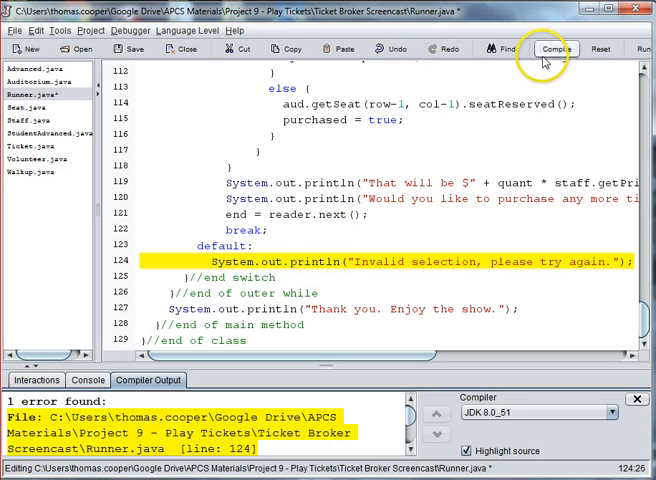
left_click(555, 48)
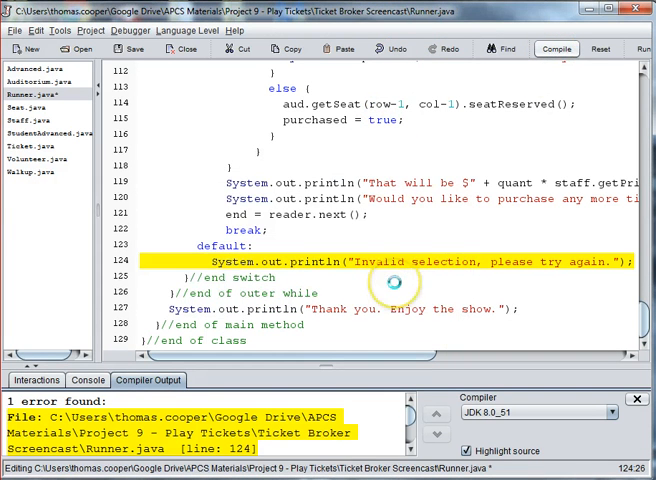
left_click(556, 48)
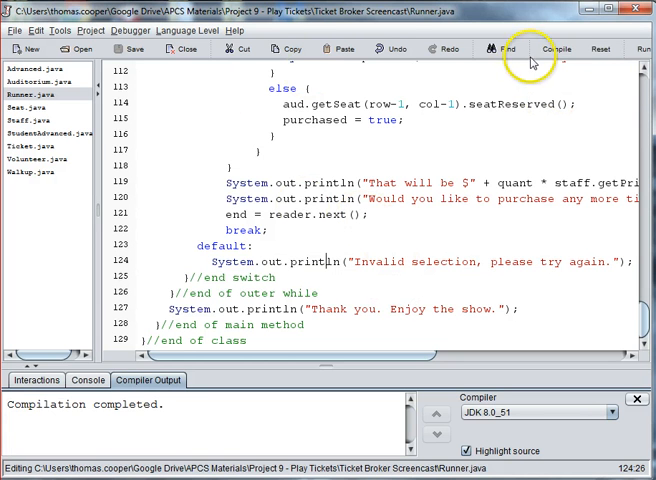
left_click(646, 47)
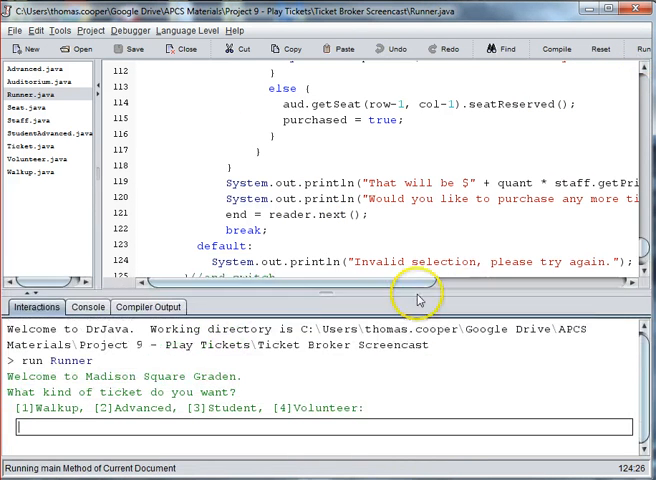
Enter Walkup ticket choice 1 and scroll through the oversized seat grid
type("1")
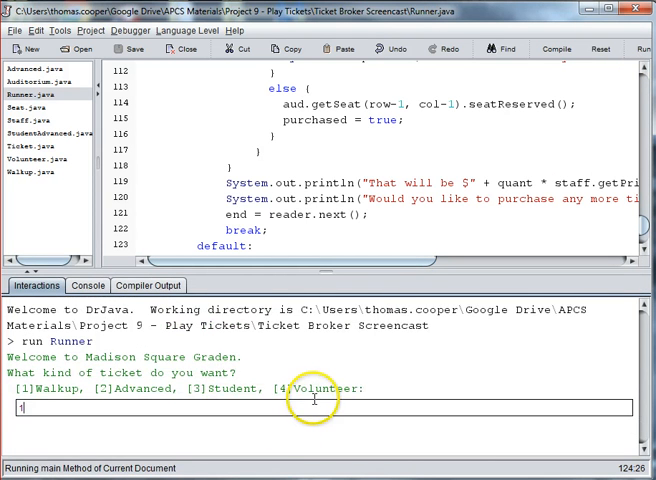
key("Return")
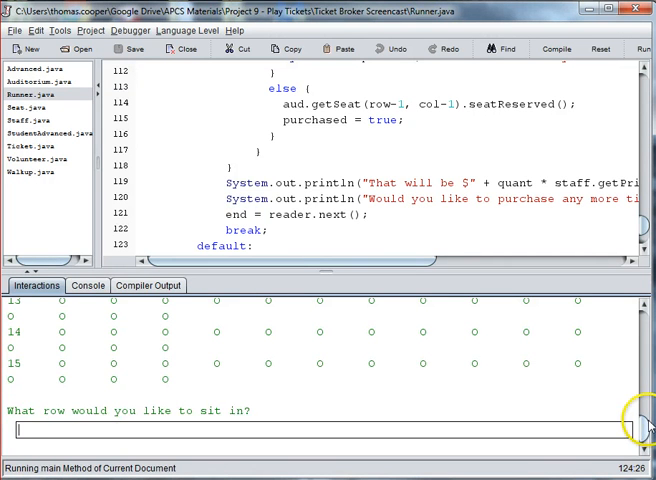
scroll("up", 3)
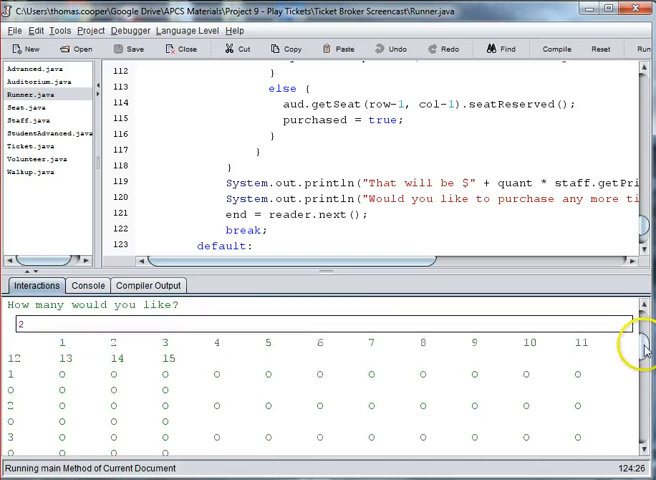
scroll("down", 3)
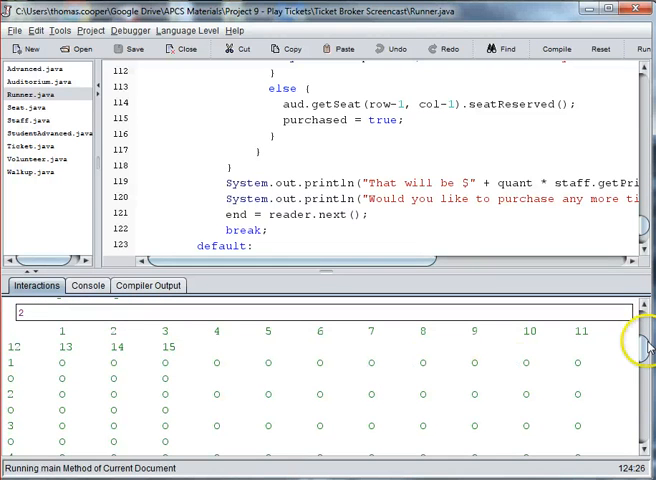
scroll("down", 3)
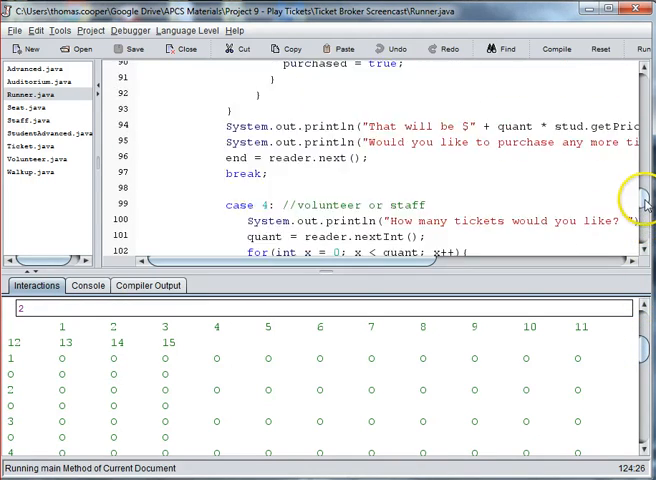
scroll("up", 3)
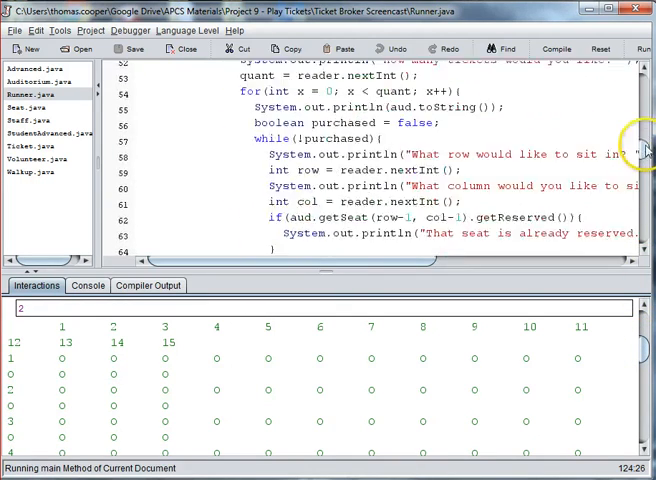
scroll("up", 3)
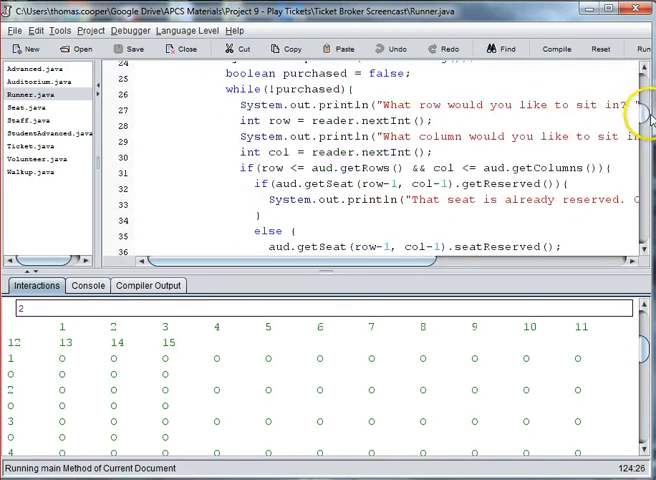
scroll("up", 3)
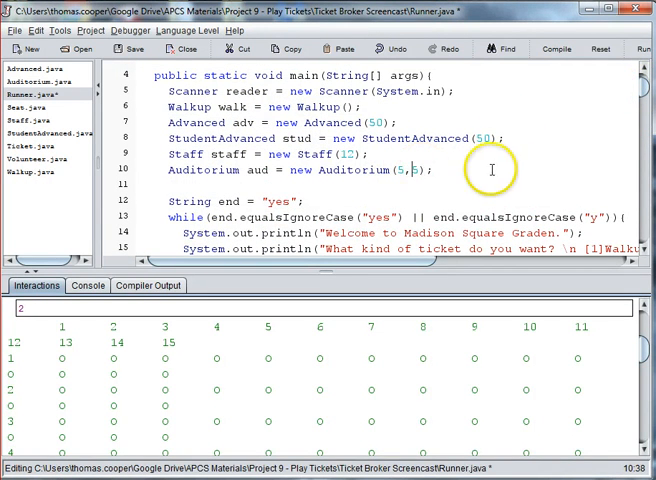
Recompile with the 5x5 auditorium, saving all files, and run the program
left_click(556, 48)
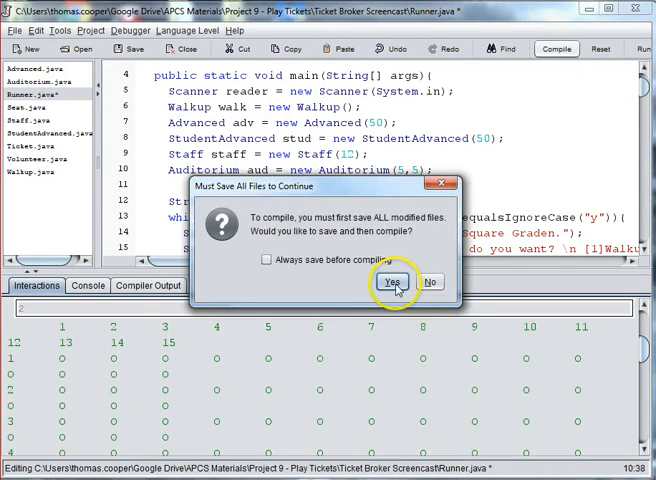
left_click(391, 281)
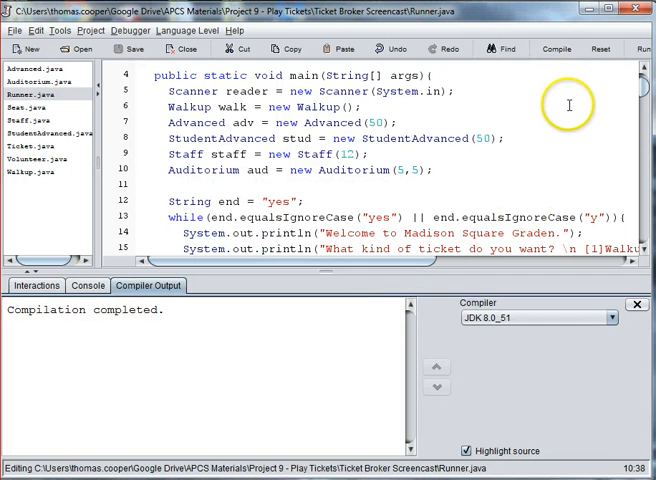
left_click(643, 48)
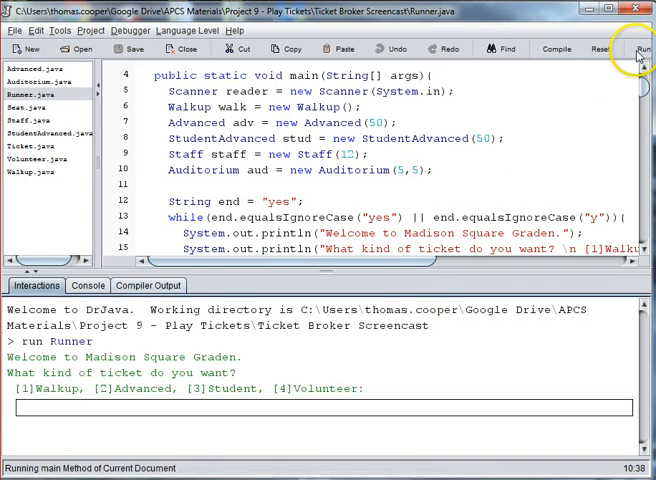
Buy three Walkup tickets in row 2, columns 1–3, and decline more tickets
type("1")
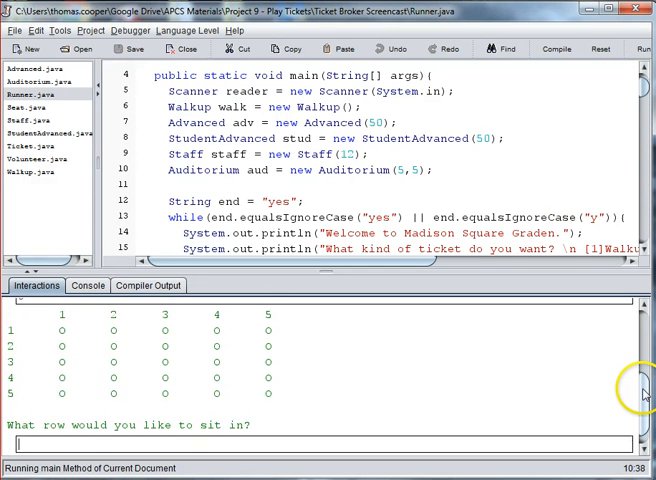
type("3")
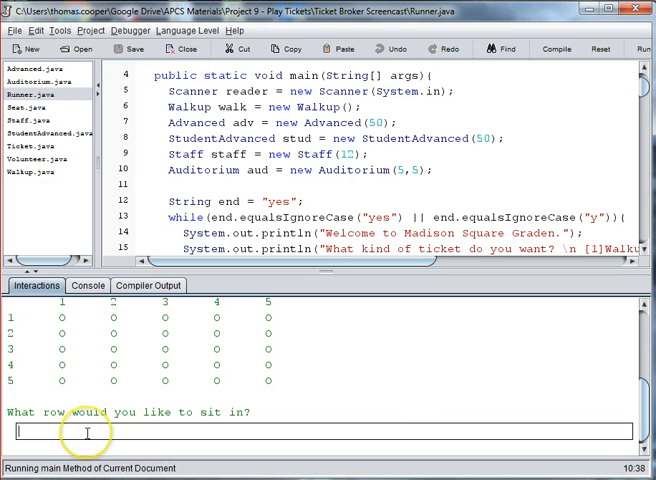
type("2")
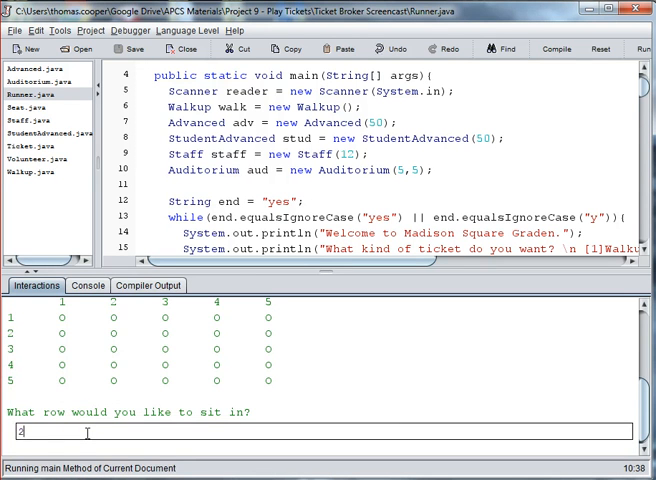
key("Return")
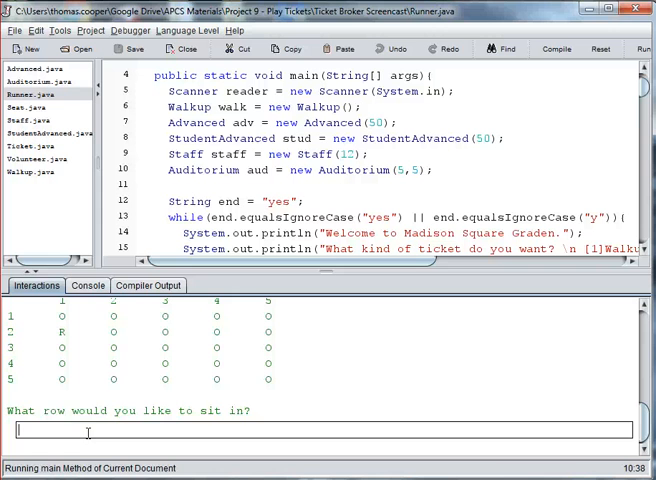
mouse_move(170, 427)
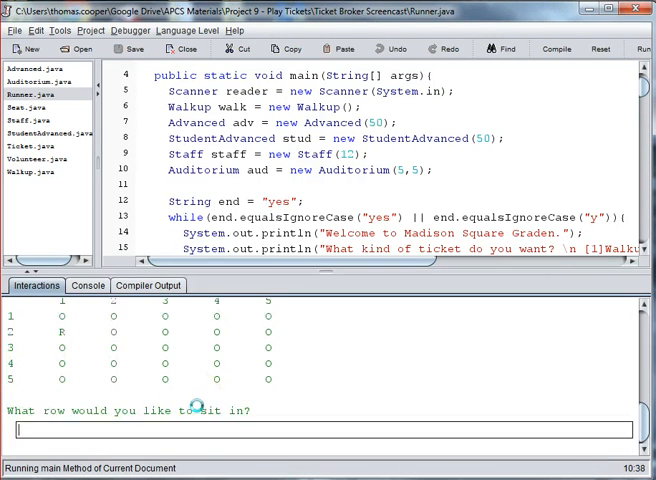
type("2")
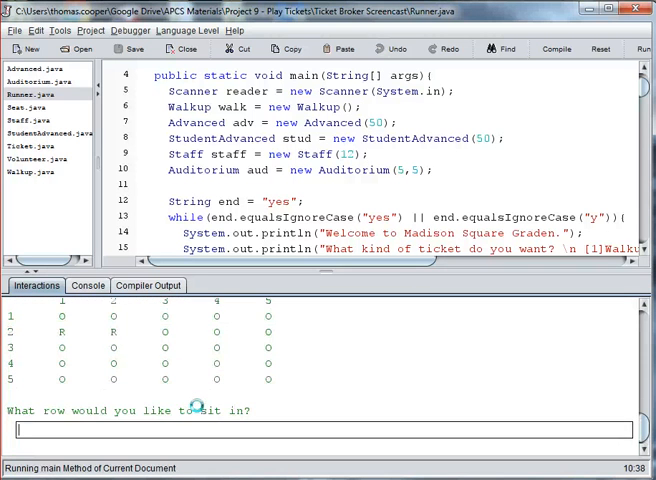
mouse_move(253, 428)
type("3")
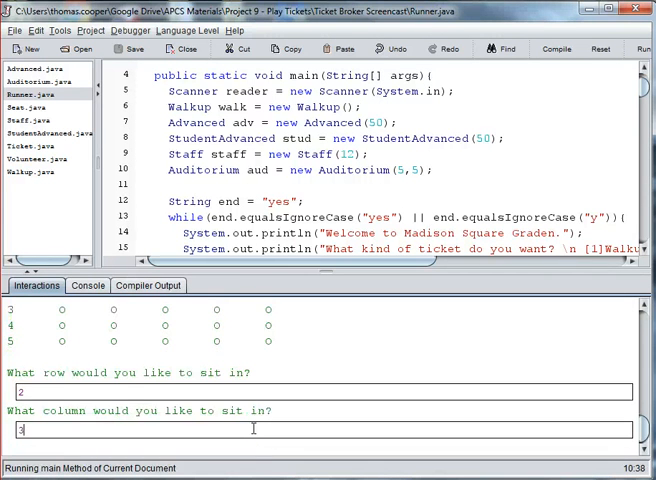
key("Return")
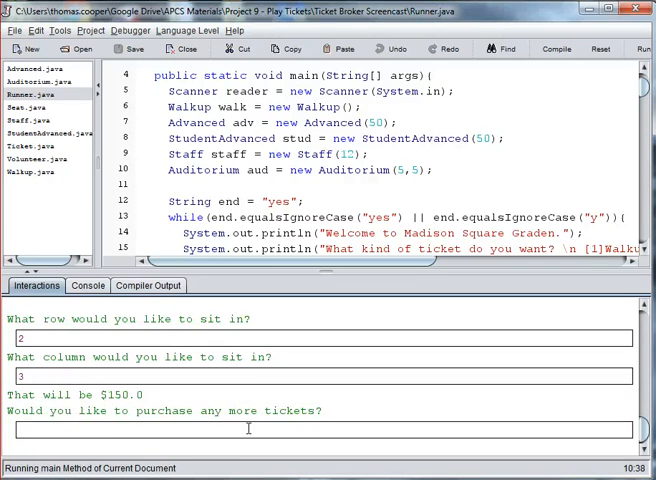
type("no")
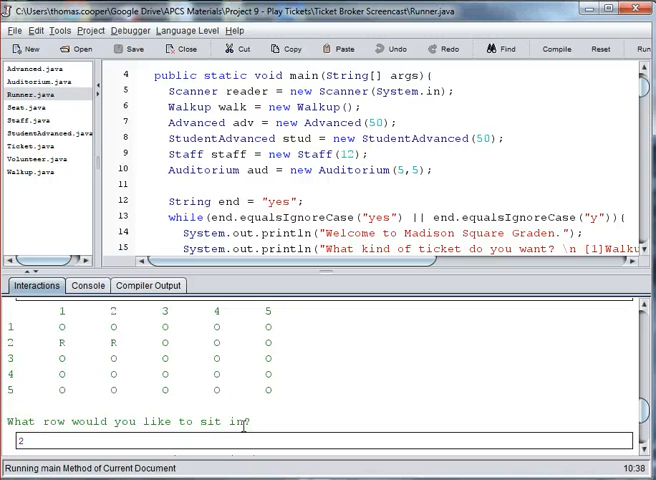
key("Return")
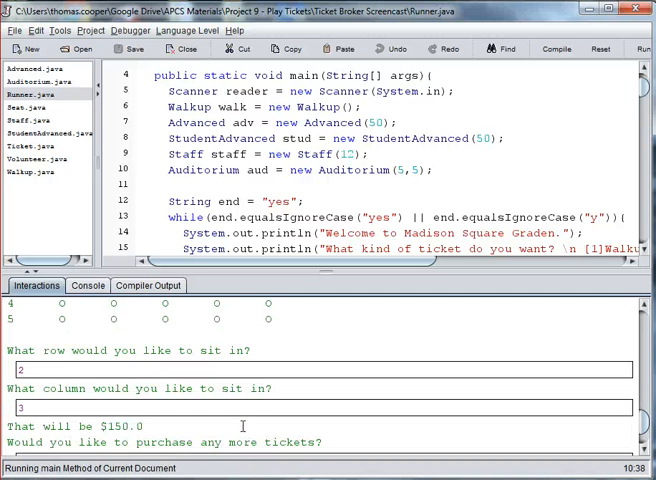
type("no")
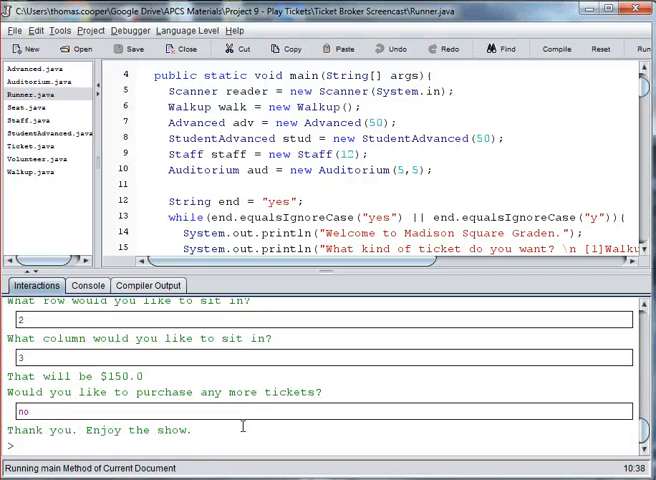
mouse_move(272, 398)
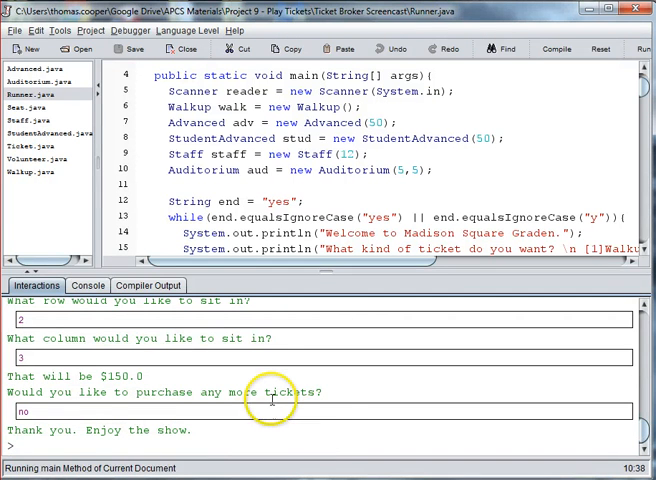